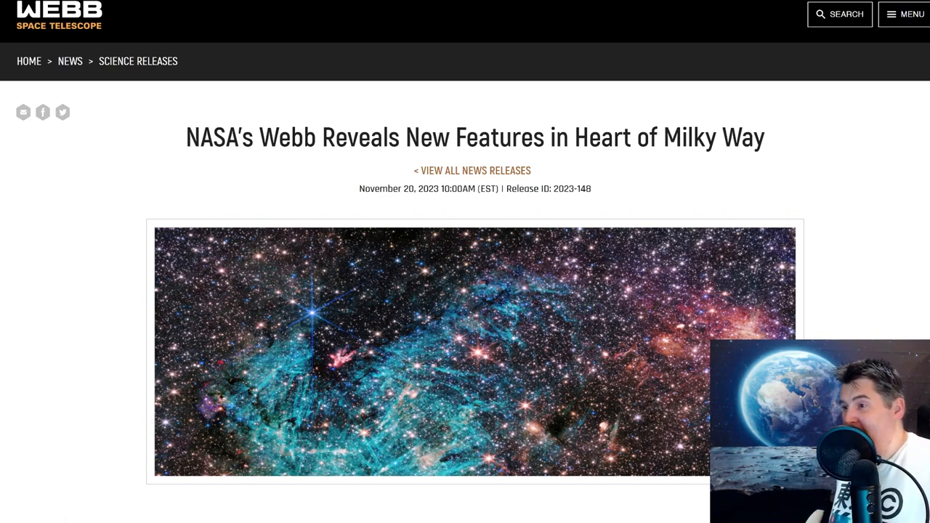
- Scroll the Sagittarius C release past media contacts, permissions and keywords to the Release Images heading
scroll(down, 3)
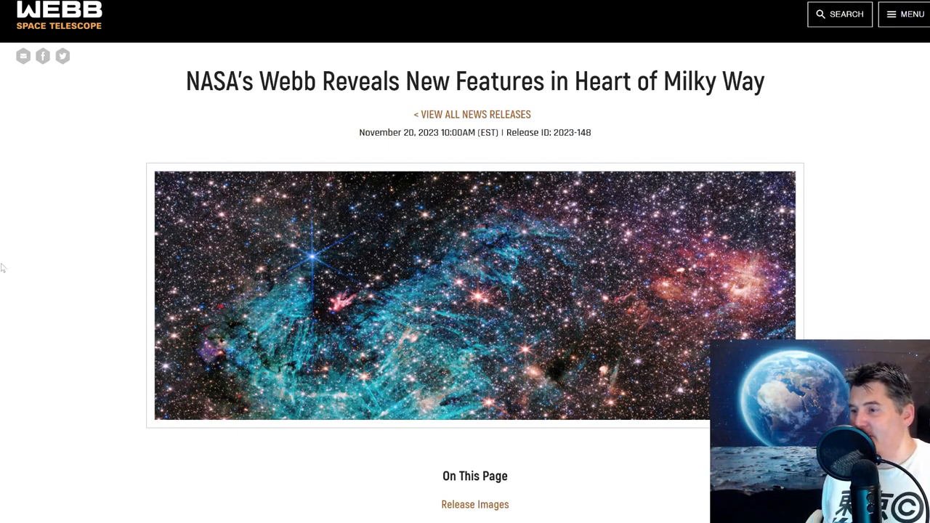
mouse_move(874, 198)
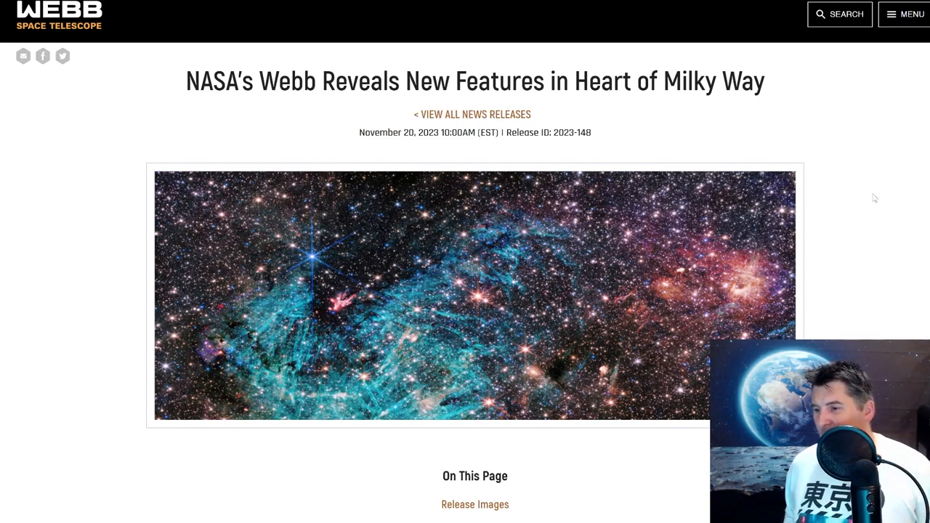
mouse_move(326, 261)
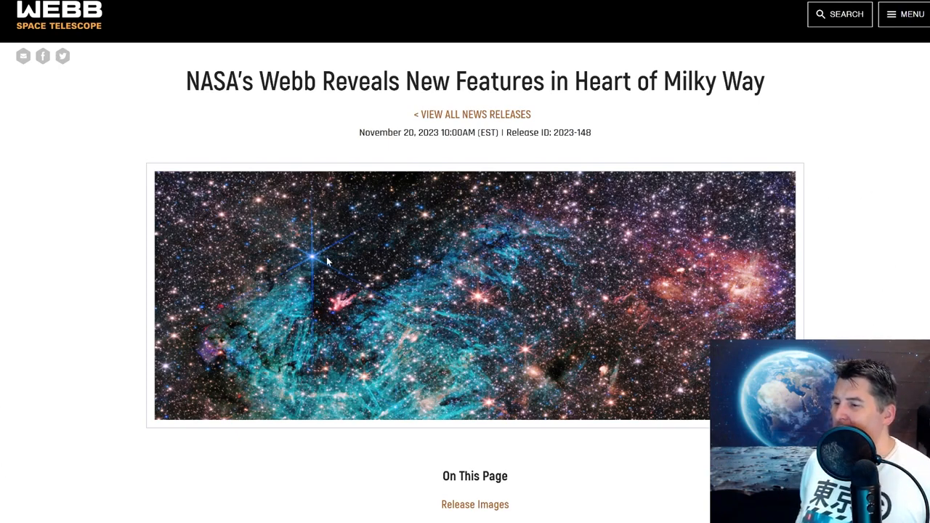
mouse_move(276, 385)
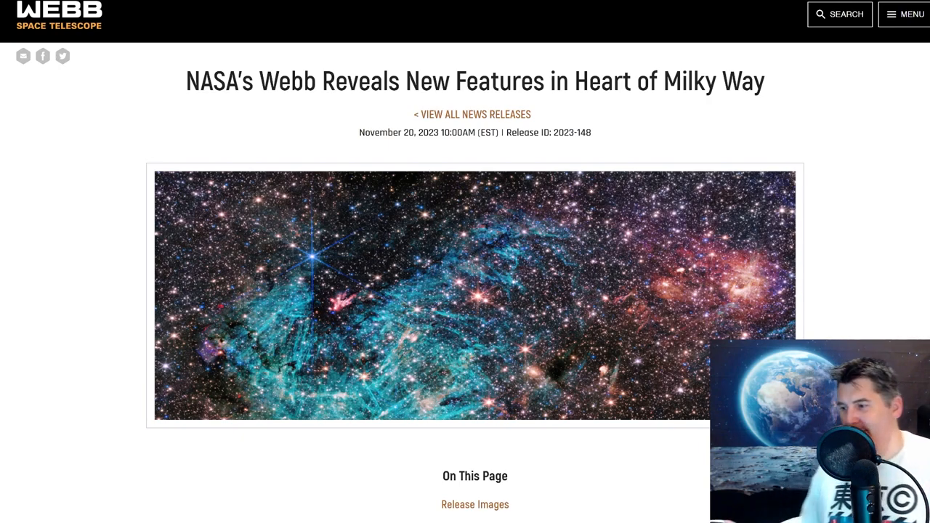
mouse_move(234, 499)
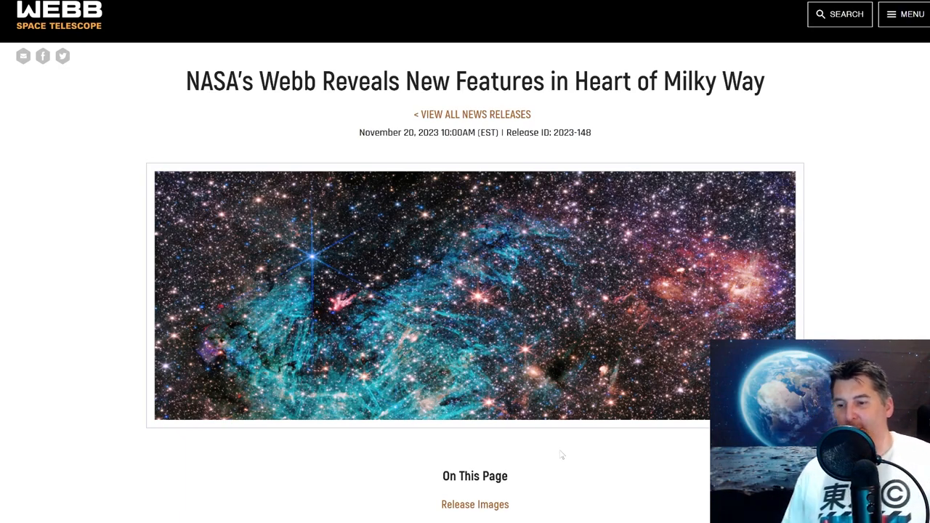
mouse_move(305, 282)
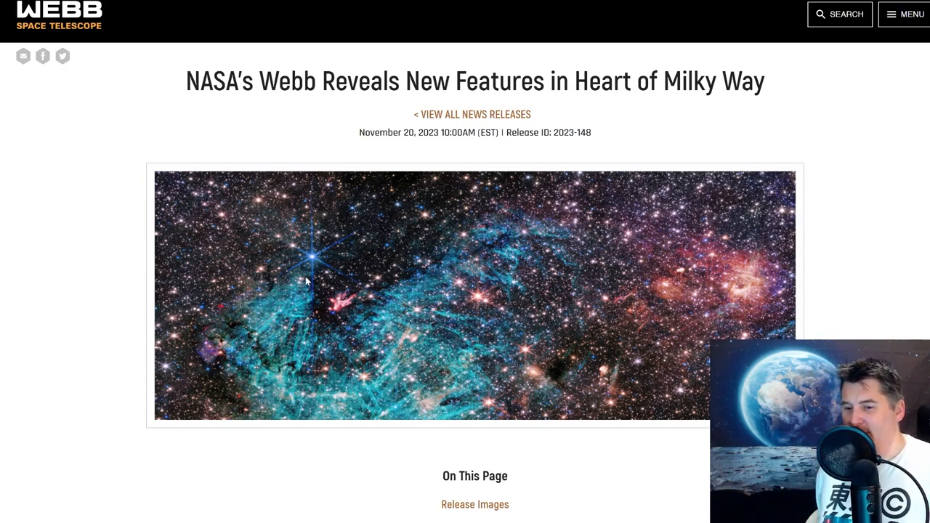
mouse_move(411, 237)
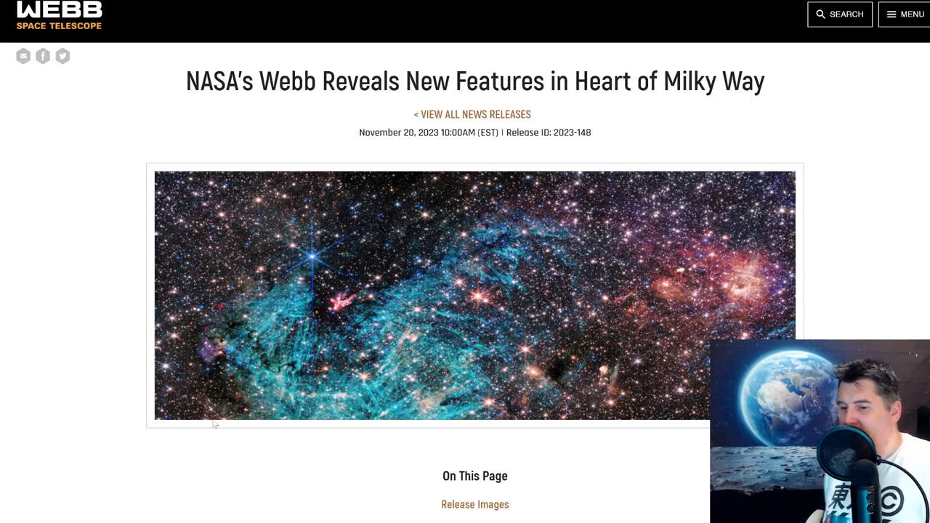
mouse_move(356, 301)
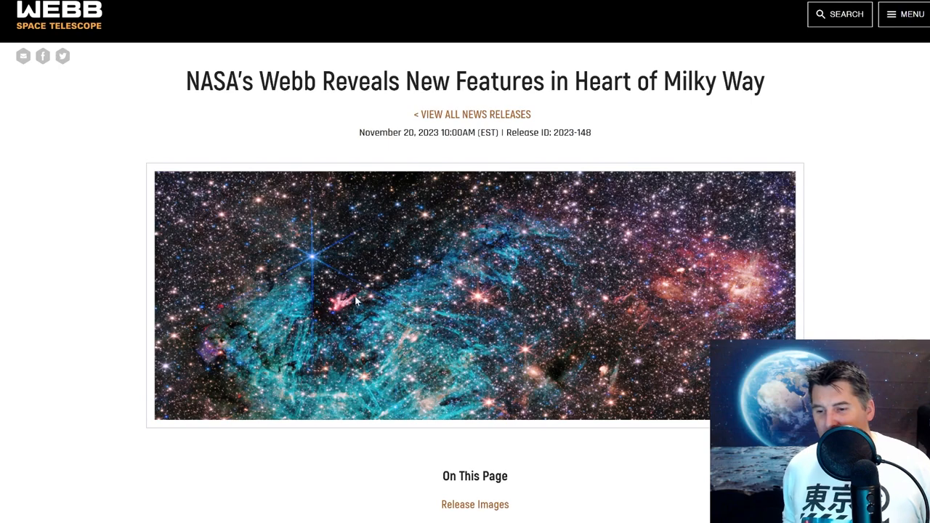
mouse_move(342, 314)
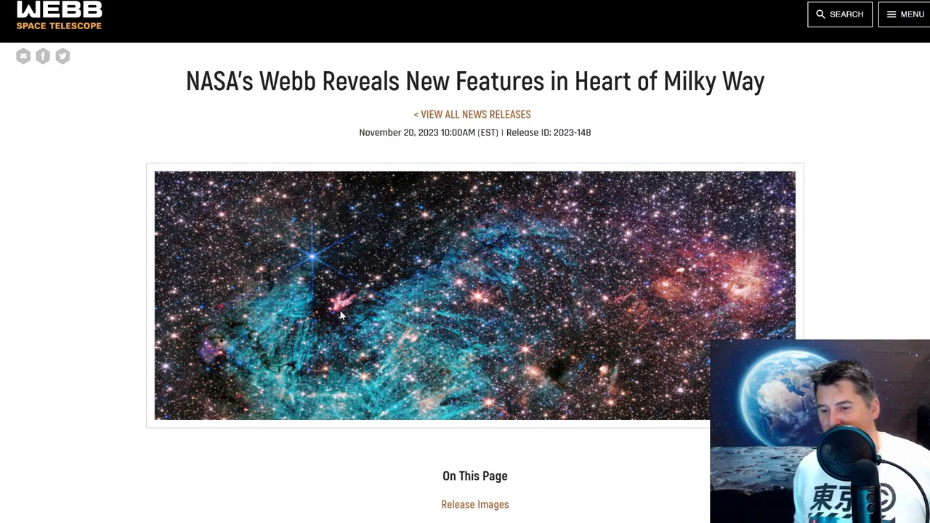
mouse_move(316, 341)
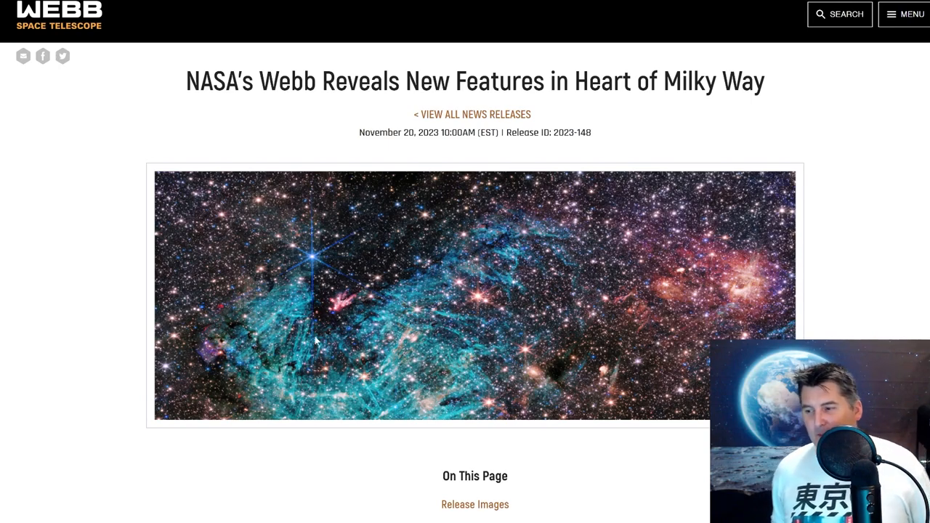
mouse_move(285, 237)
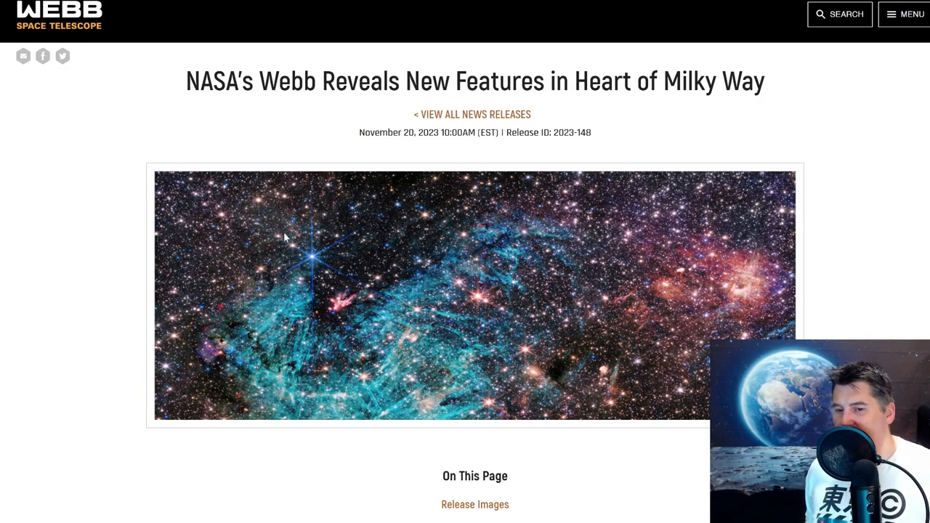
mouse_move(235, 247)
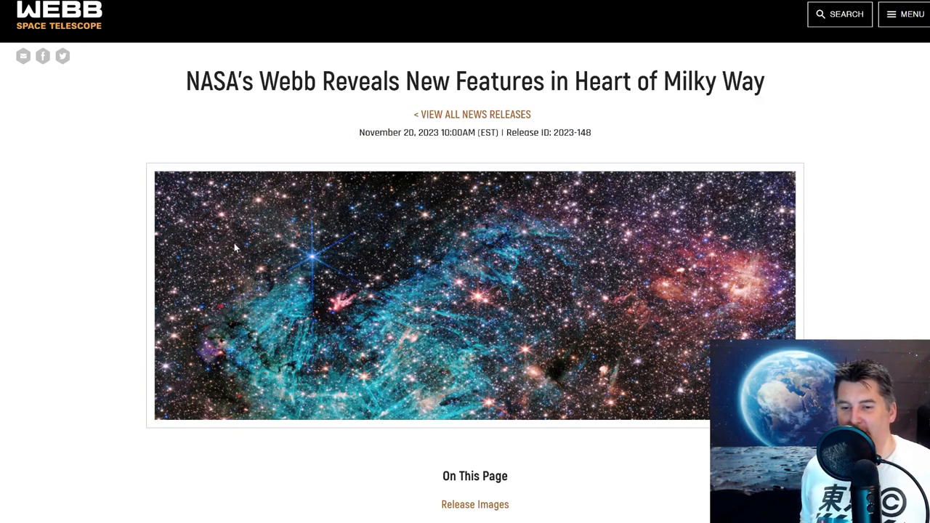
mouse_move(701, 404)
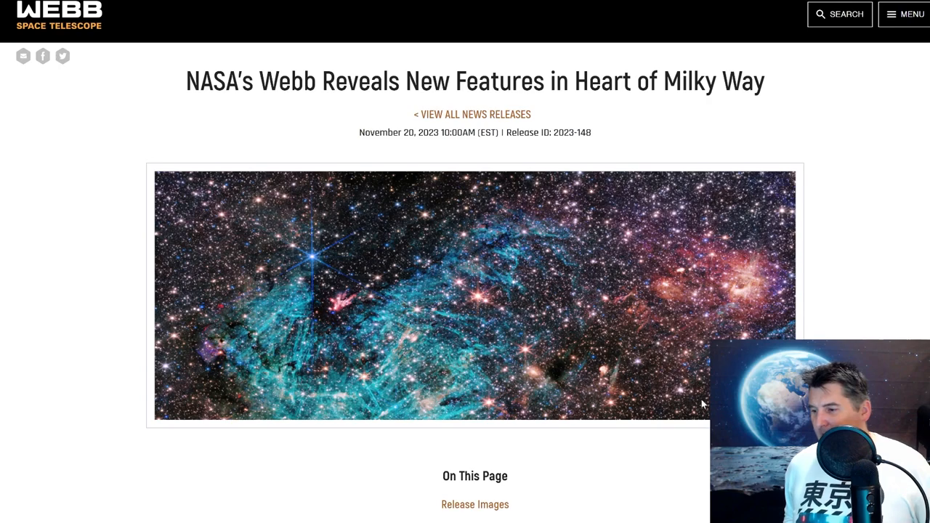
mouse_move(518, 342)
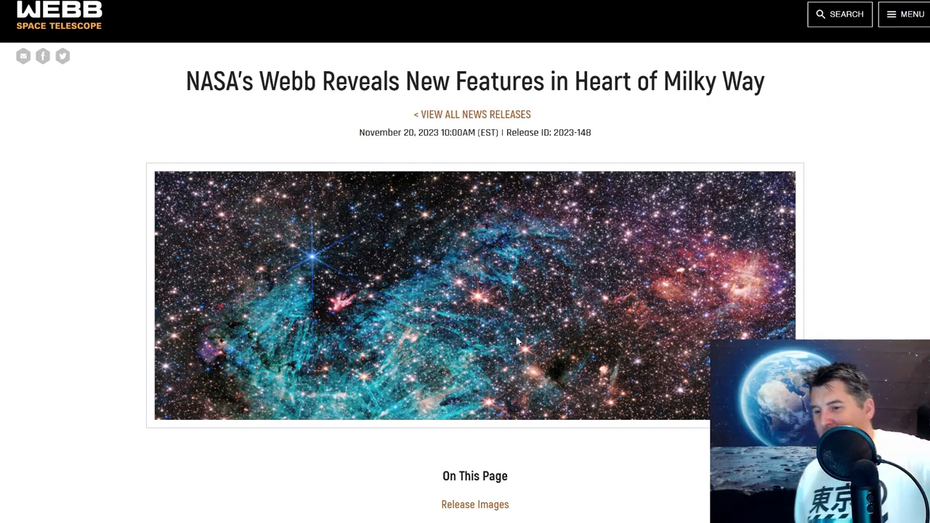
scroll(down, 3)
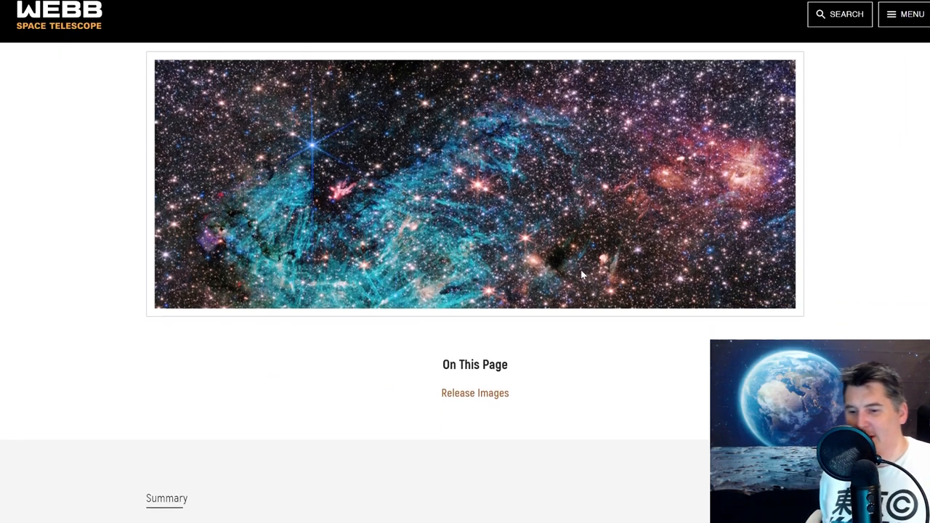
scroll(down, 3)
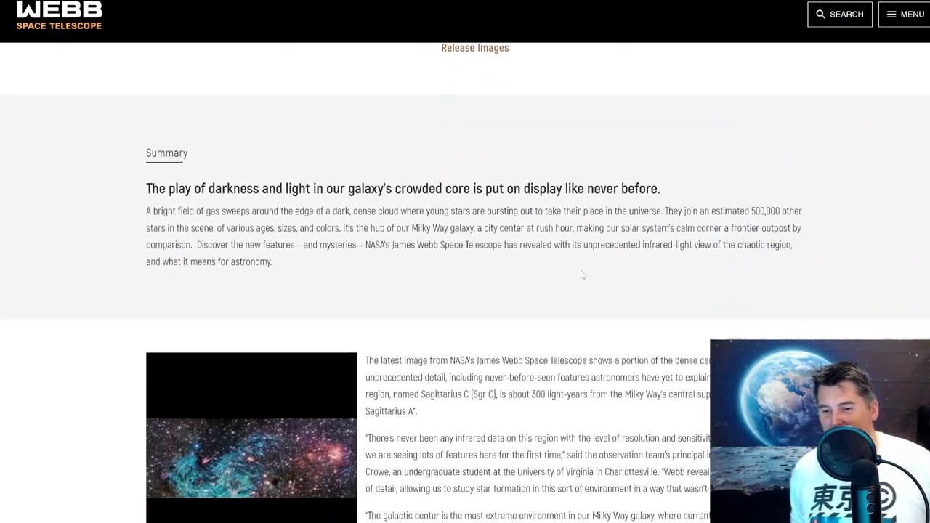
scroll(down, 3)
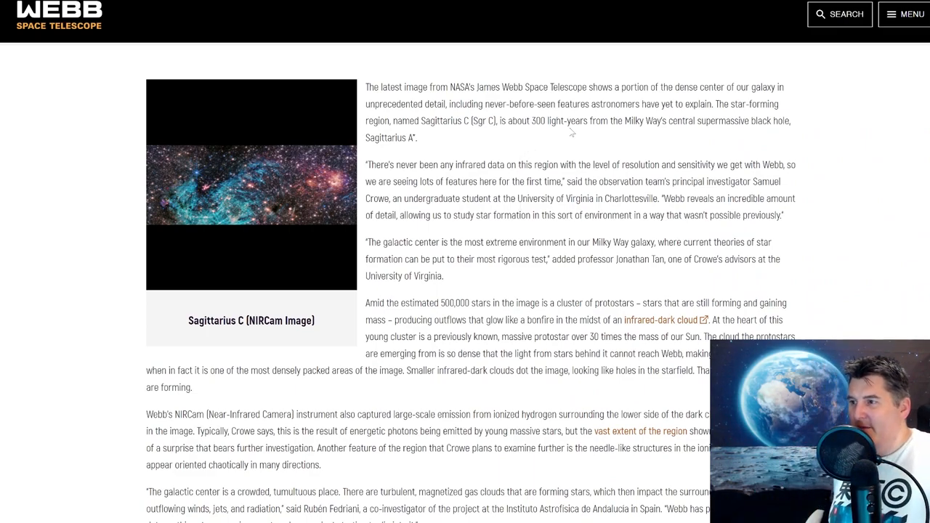
mouse_move(536, 75)
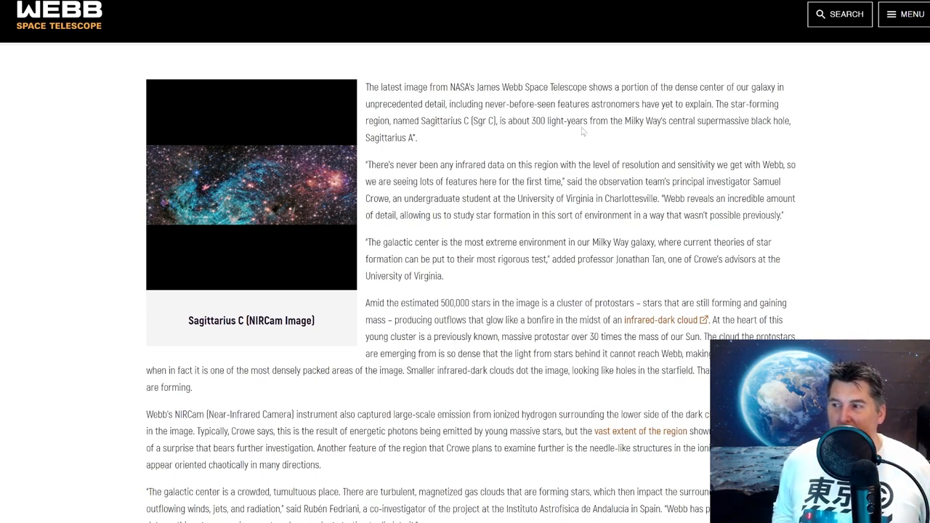
mouse_move(413, 120)
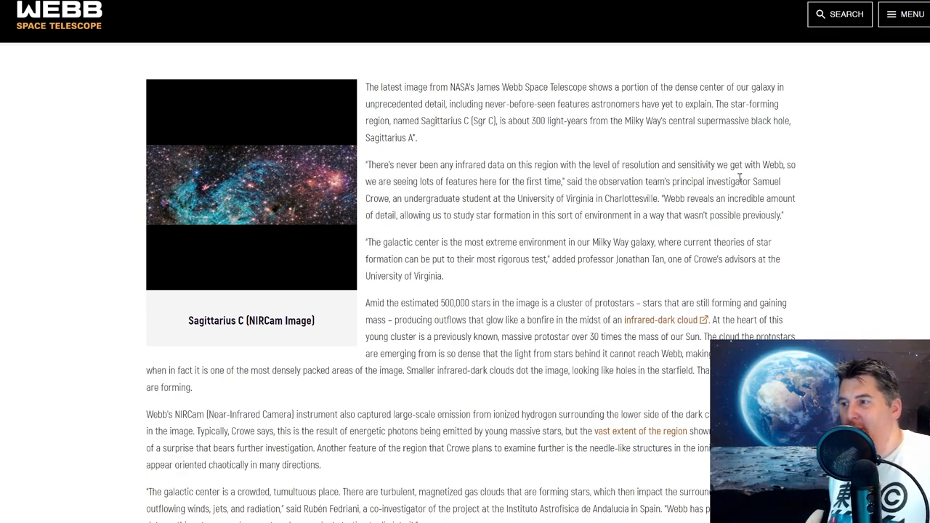
mouse_move(662, 150)
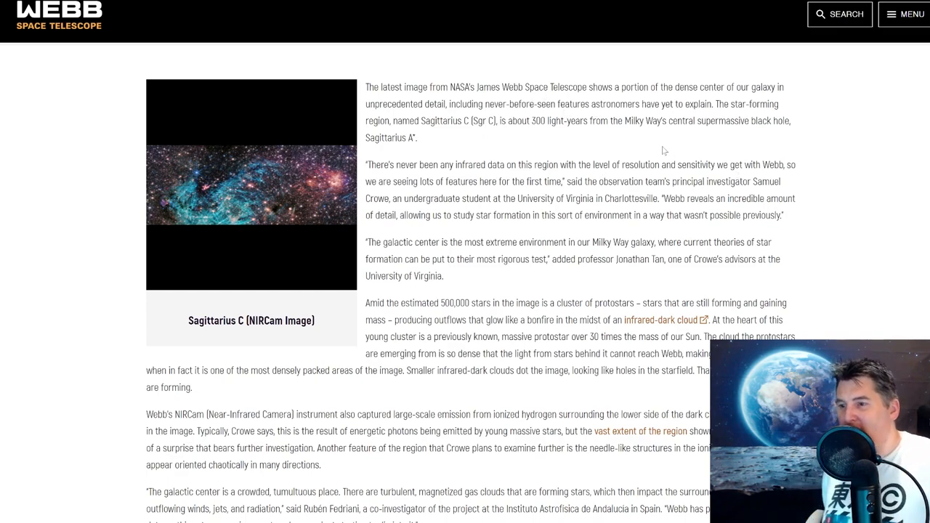
scroll(down, 3)
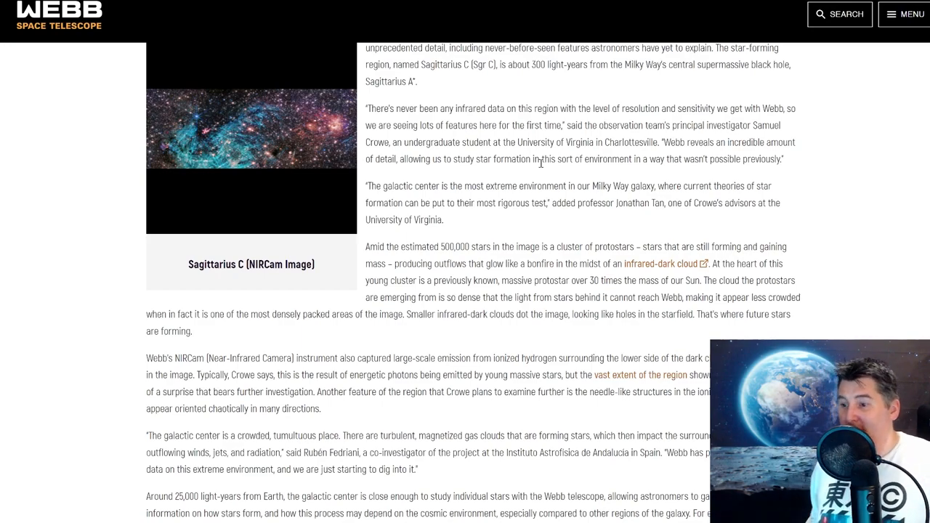
scroll(down, 3)
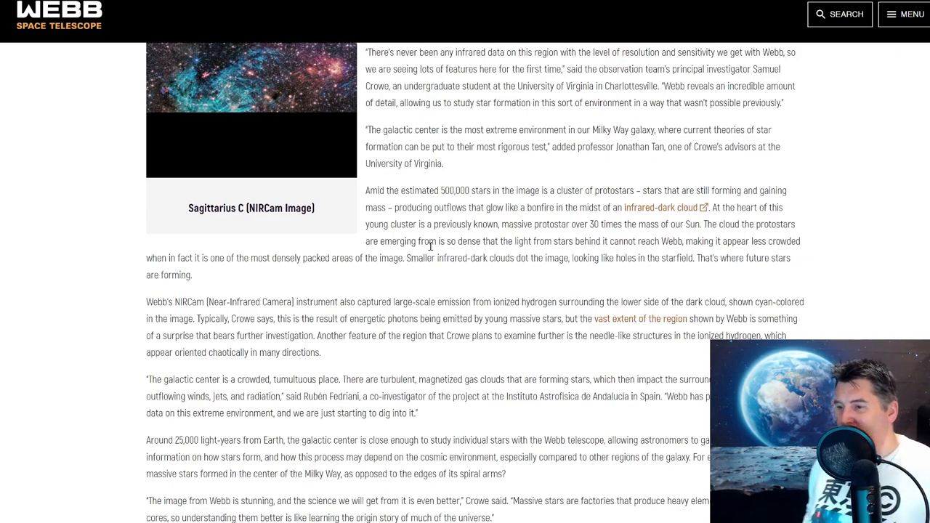
mouse_move(409, 278)
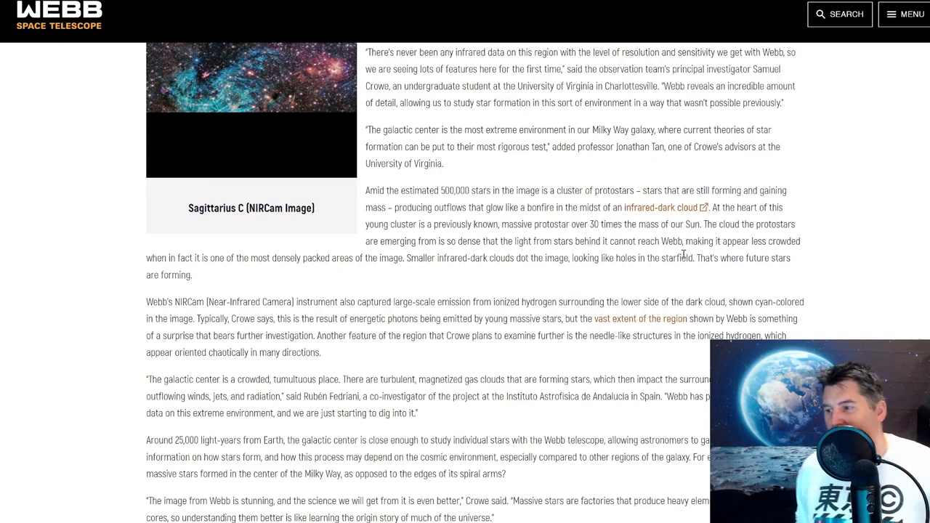
mouse_move(499, 277)
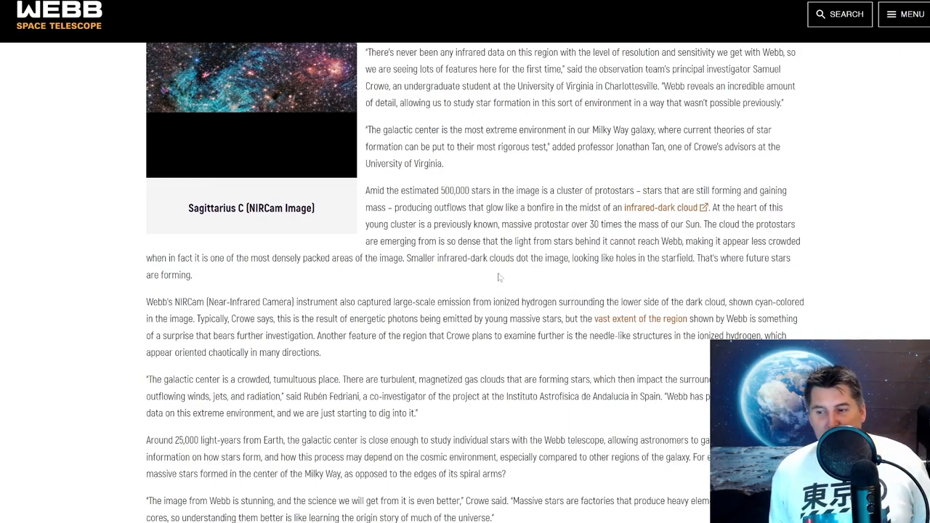
mouse_move(688, 296)
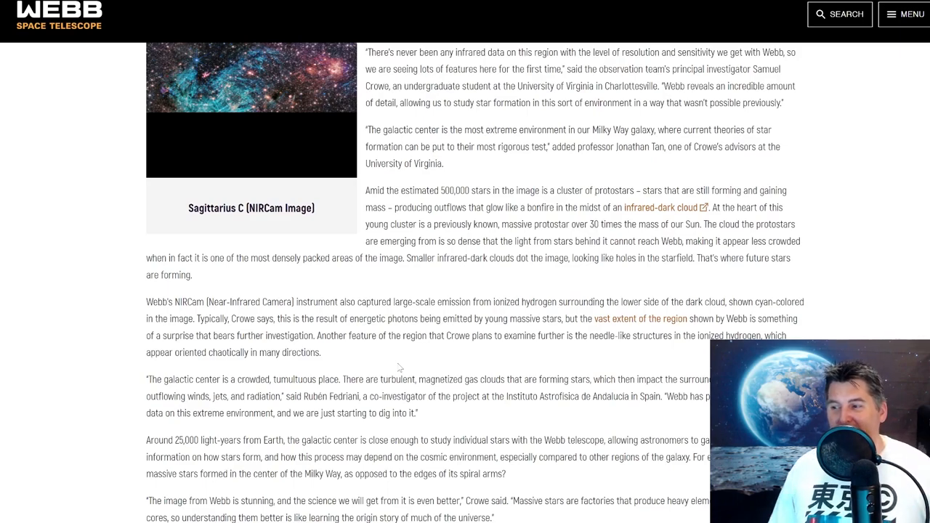
mouse_move(107, 419)
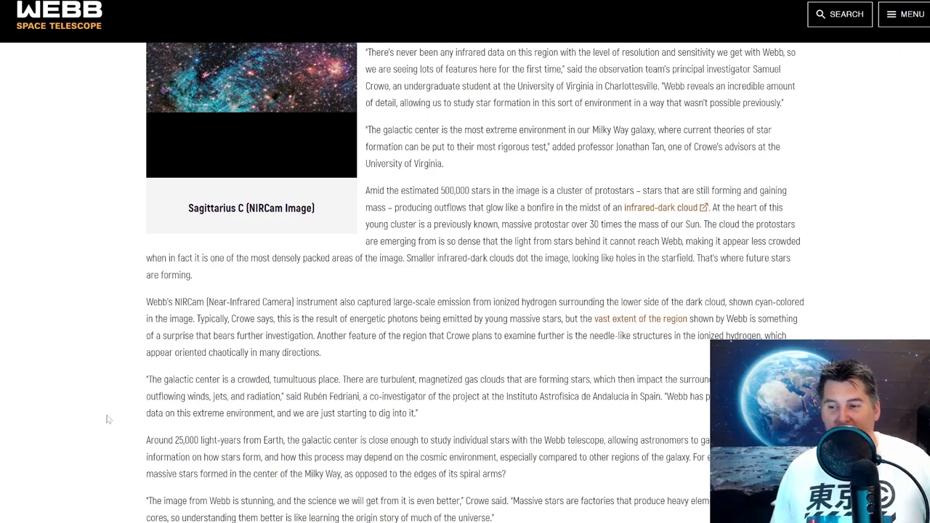
mouse_move(504, 320)
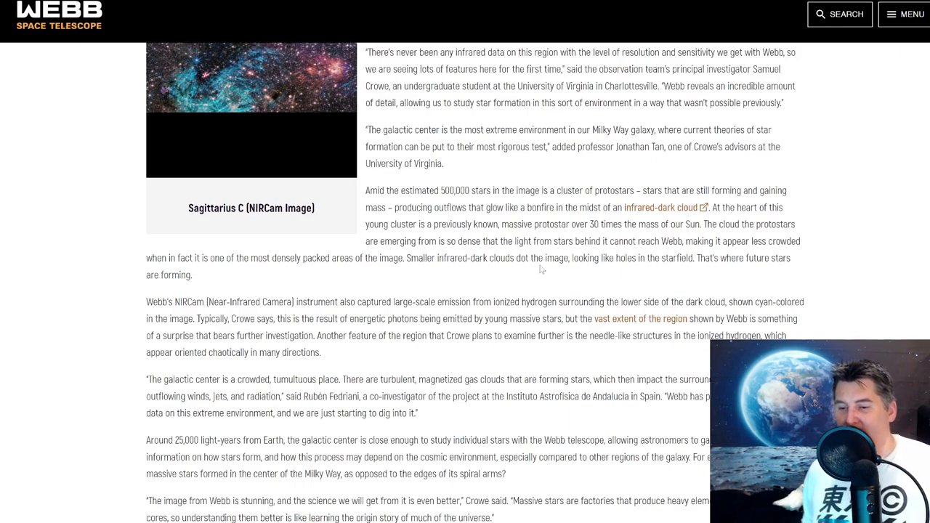
scroll(down, 3)
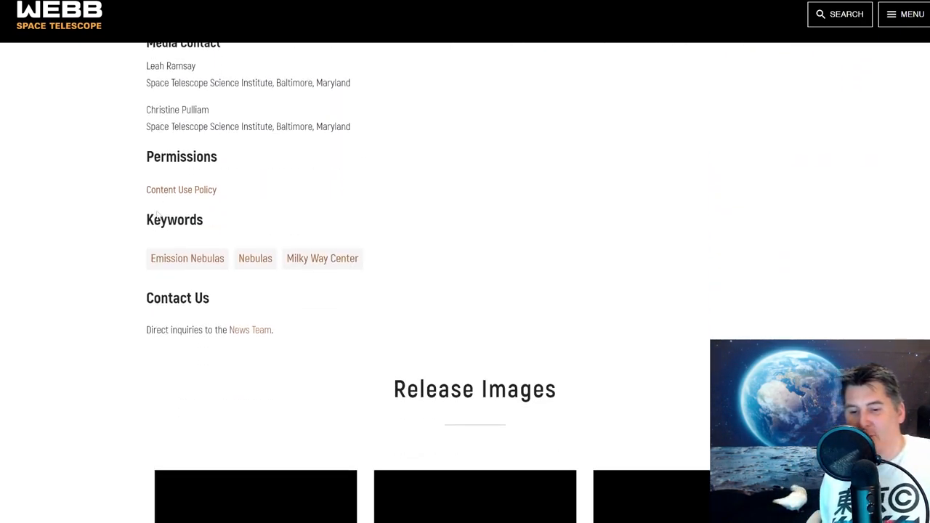
- Scroll to the Release Images gallery and open the Sagittarius C (NIRCam Image) card
scroll(down, 3)
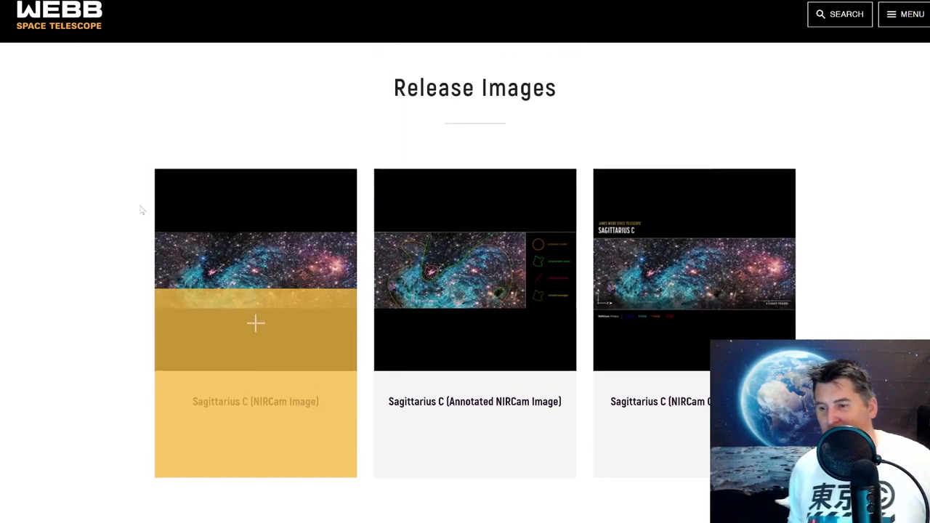
scroll(down, 3)
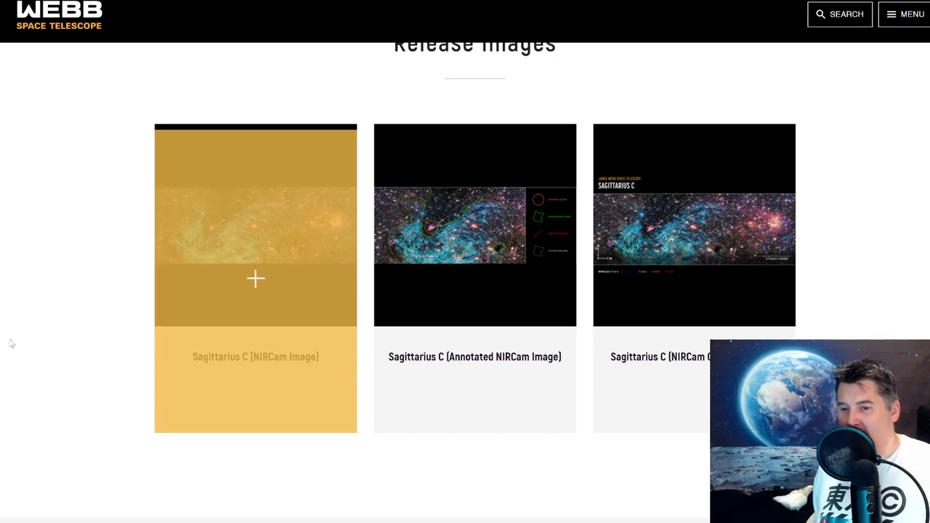
mouse_move(281, 285)
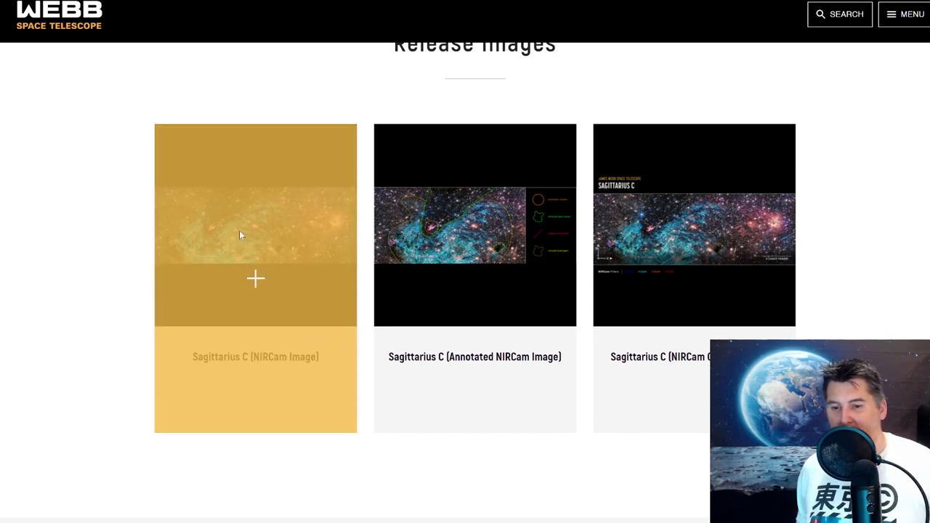
click(474, 225)
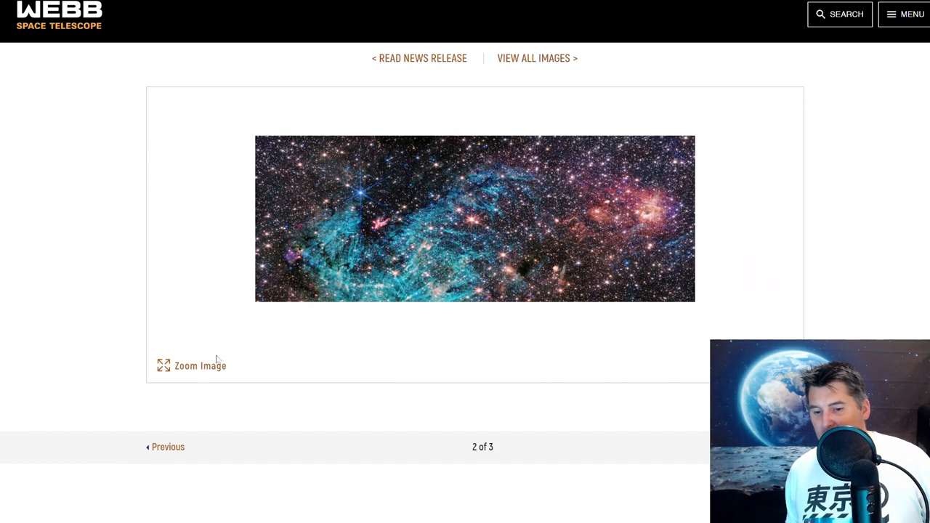
- Enlarge the Sagittarius C panorama in the zoom viewer to inspect the central region
click(191, 366)
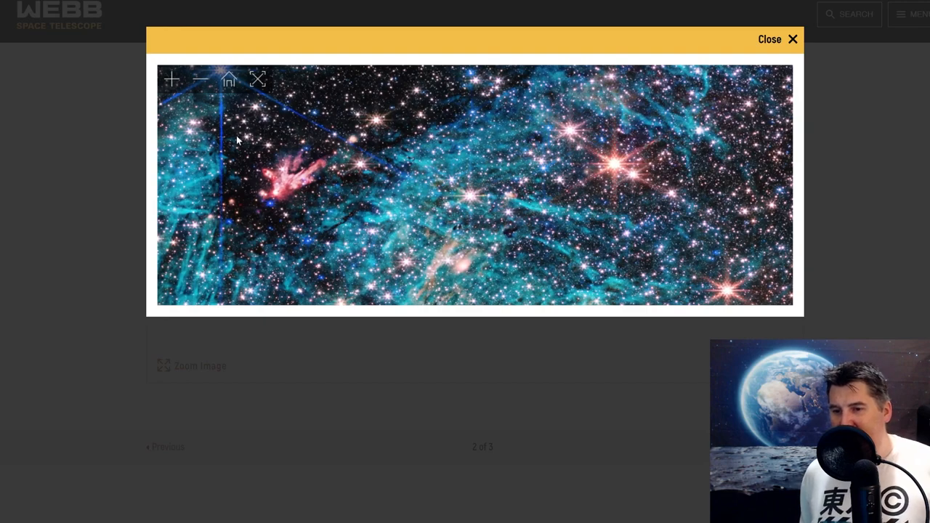
mouse_move(242, 247)
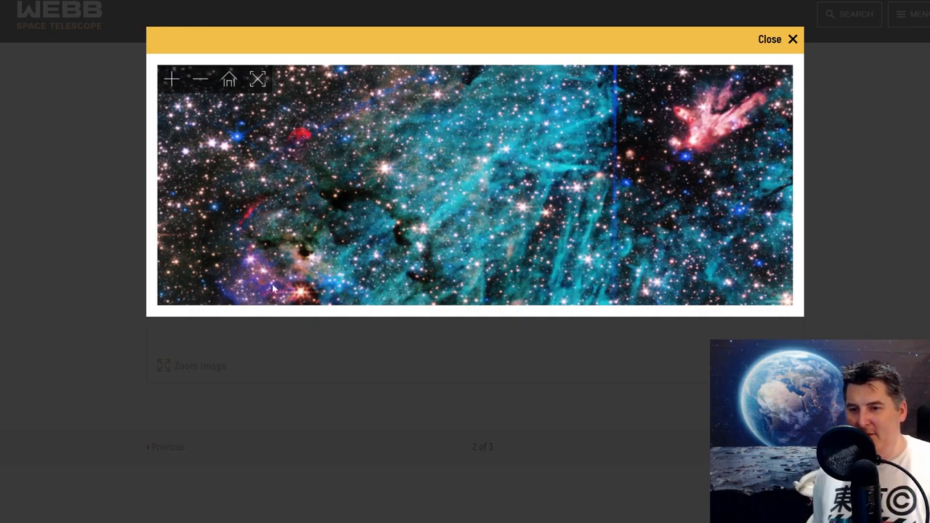
mouse_move(43, 179)
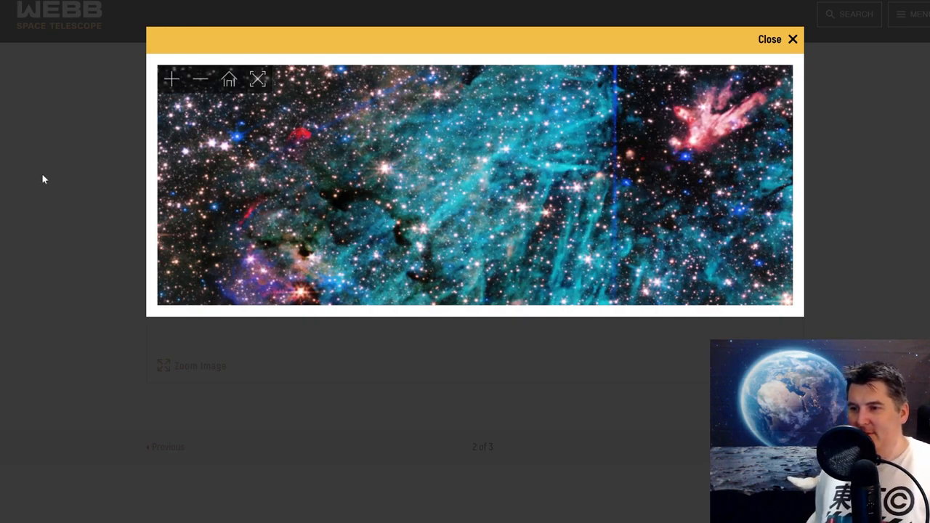
mouse_move(228, 144)
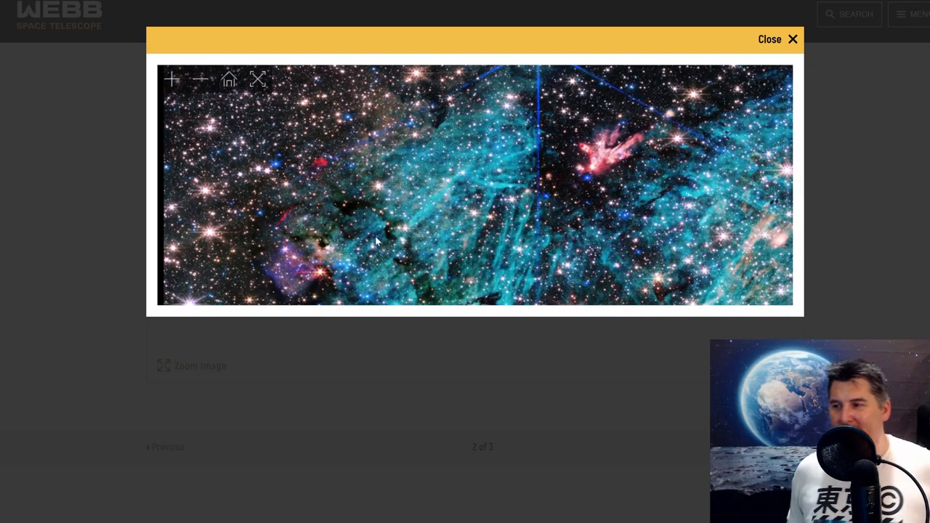
mouse_move(808, 33)
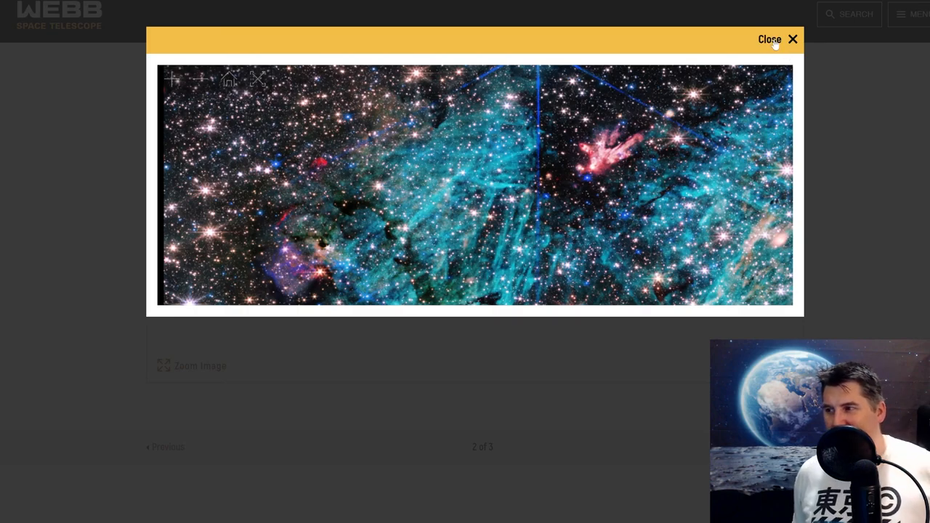
- Close the zoom viewer and return to the three-image Release Images gallery
click(769, 39)
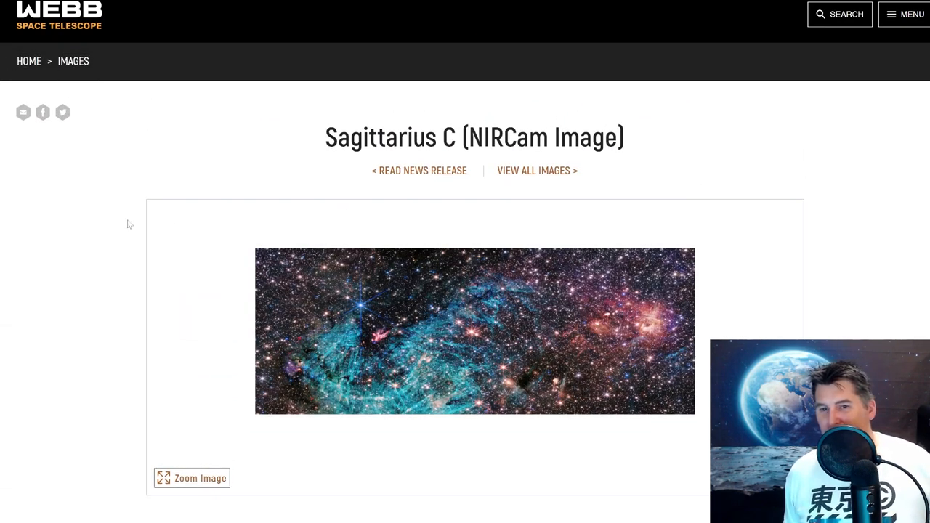
mouse_move(305, 141)
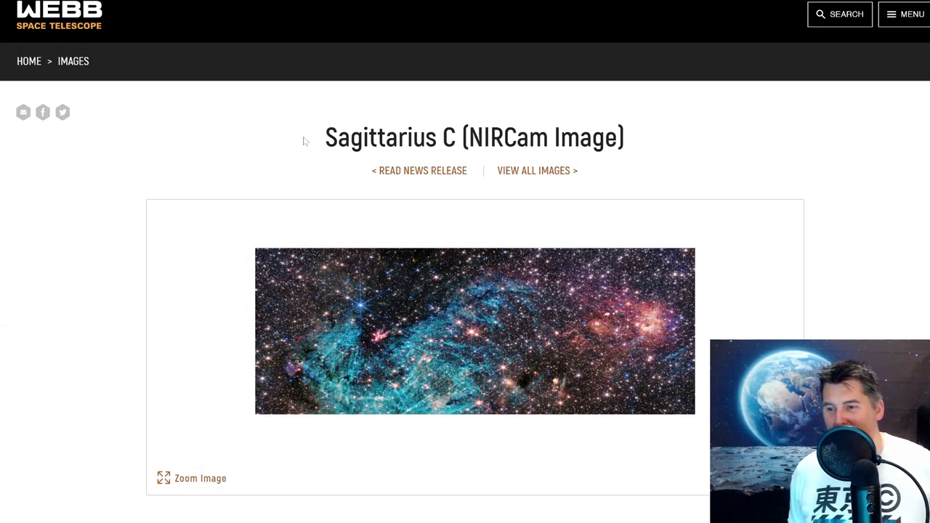
click(537, 170)
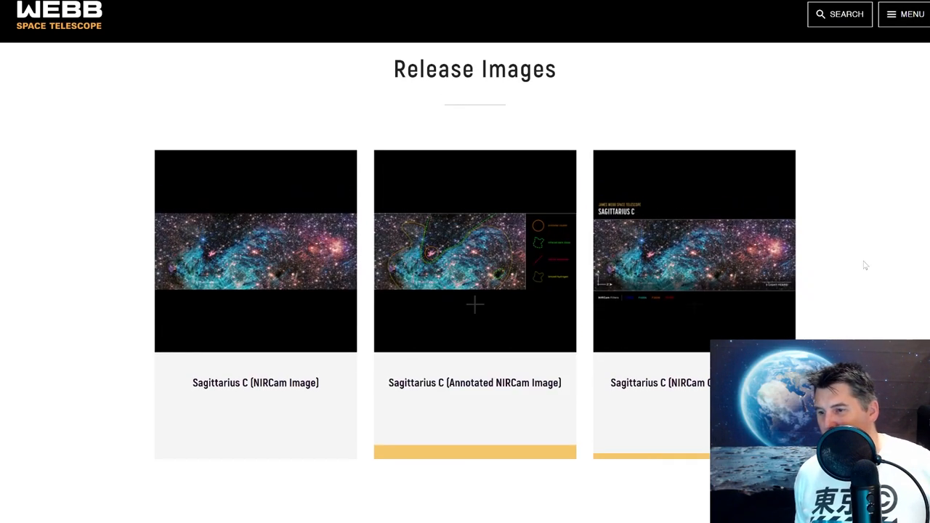
- Open the annotated Sagittarius C NIRCam image page and scroll to its labelled image
click(474, 250)
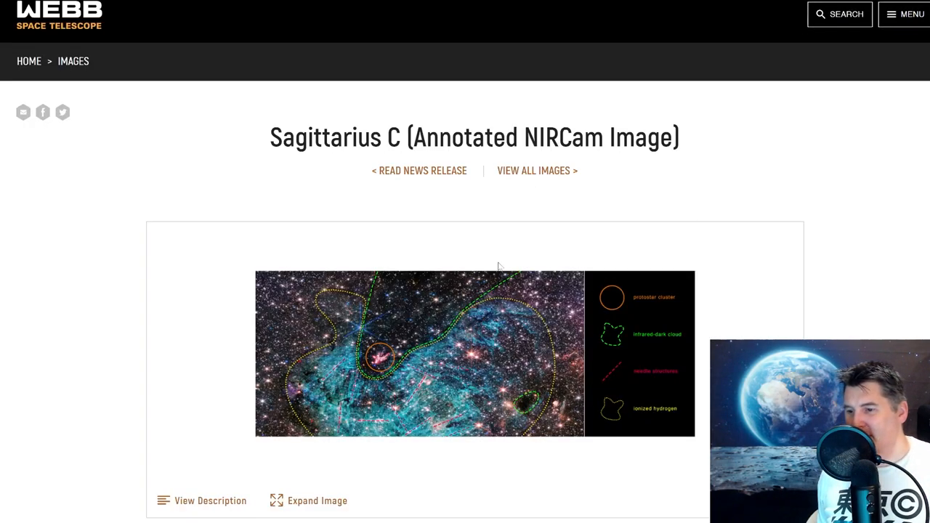
scroll(down, 3)
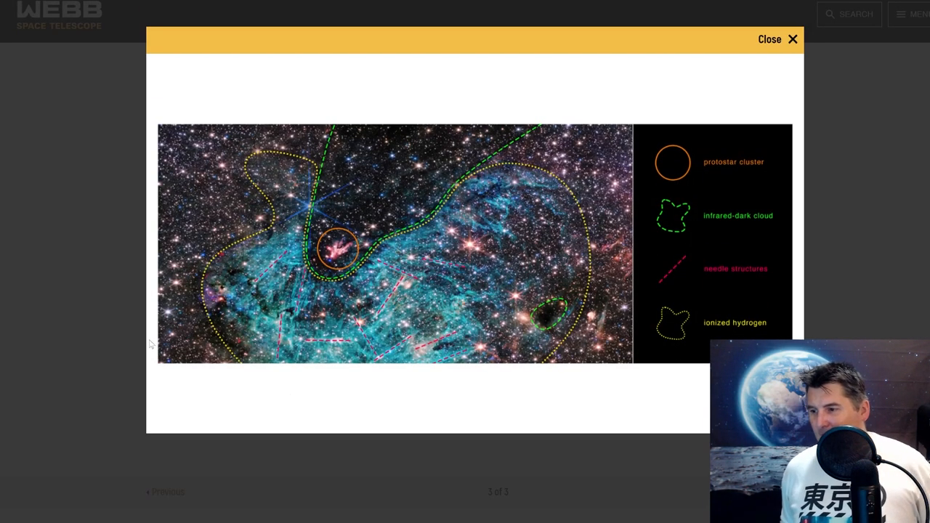
mouse_move(641, 182)
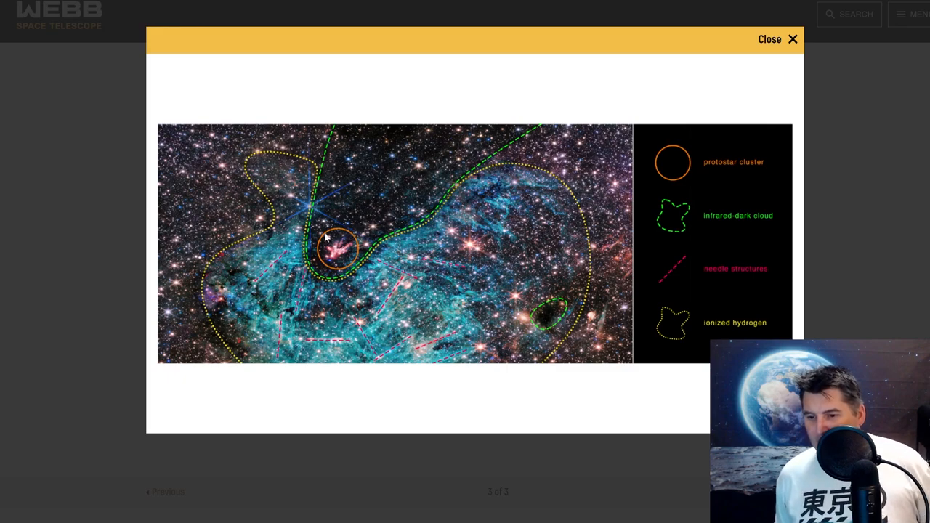
mouse_move(307, 225)
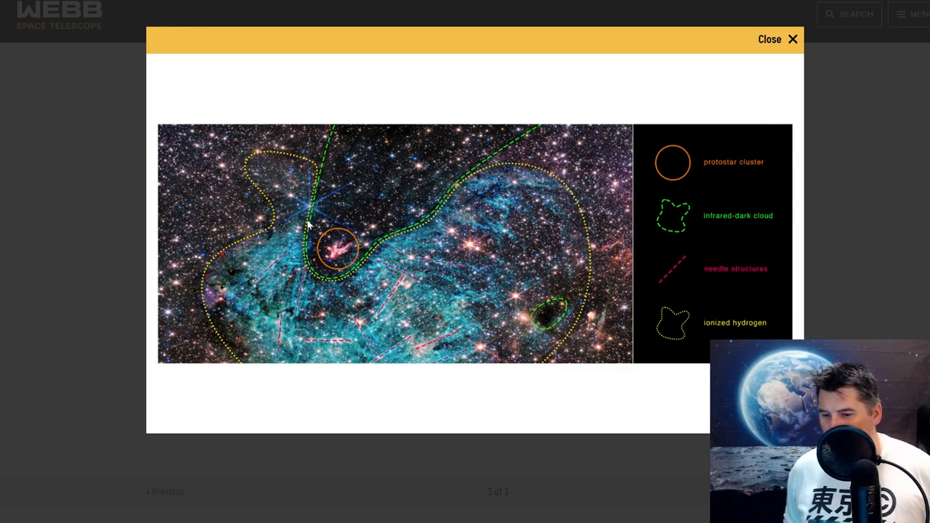
mouse_move(342, 254)
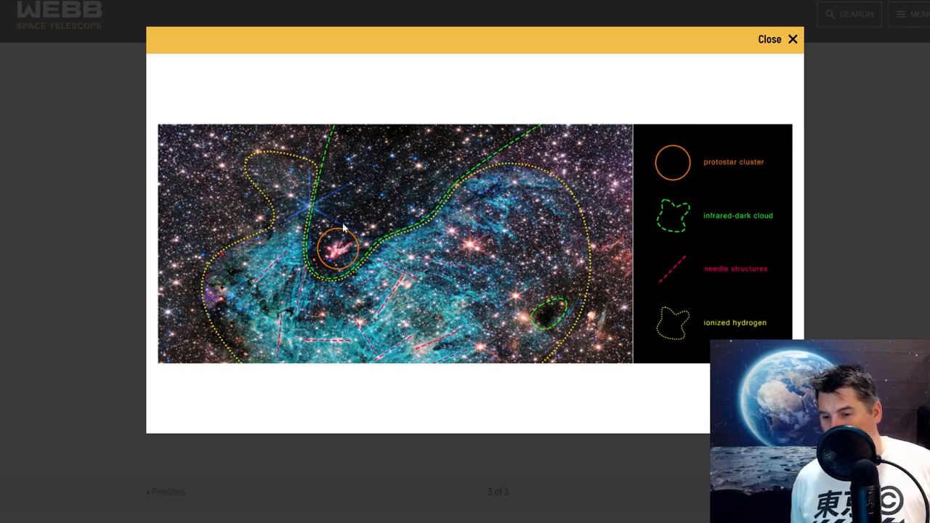
mouse_move(330, 272)
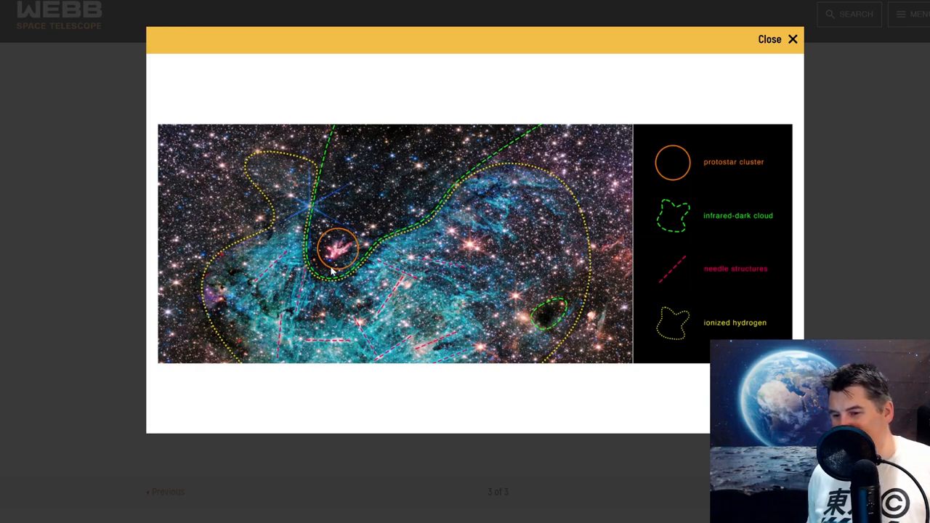
mouse_move(589, 232)
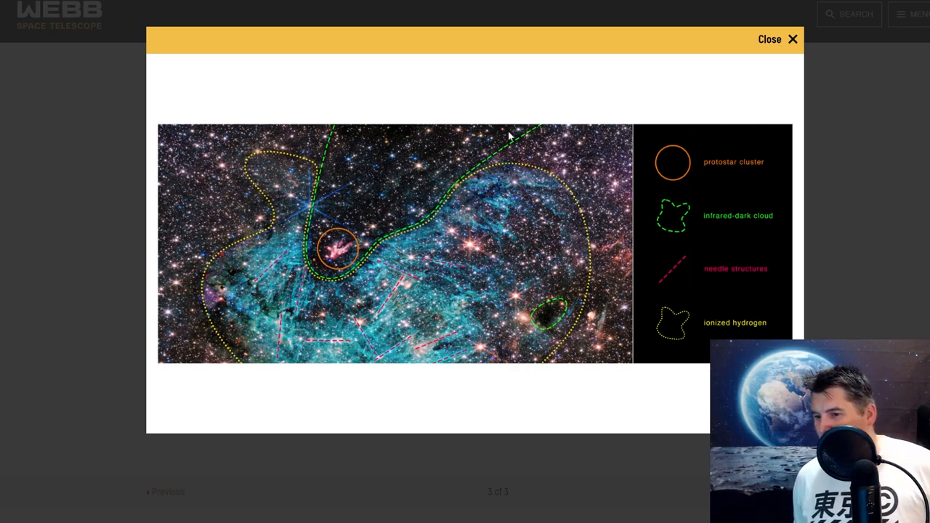
mouse_move(342, 262)
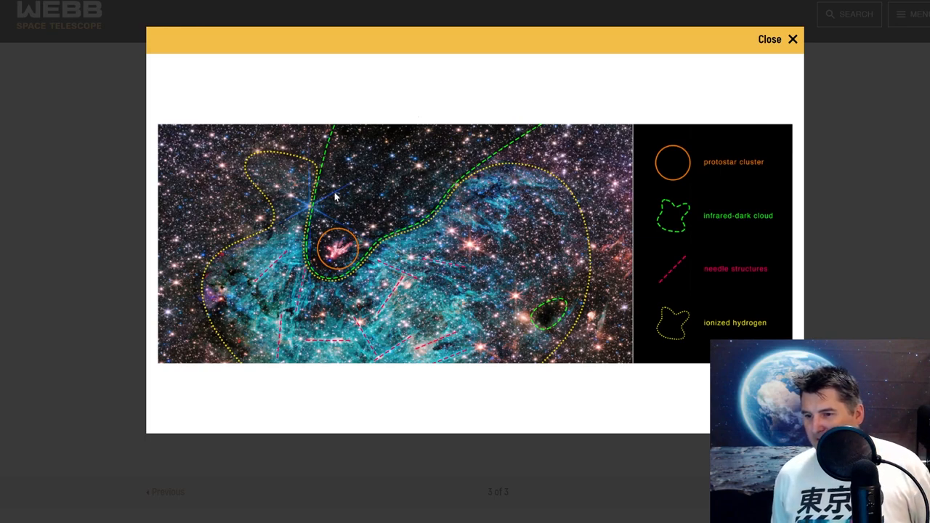
mouse_move(461, 108)
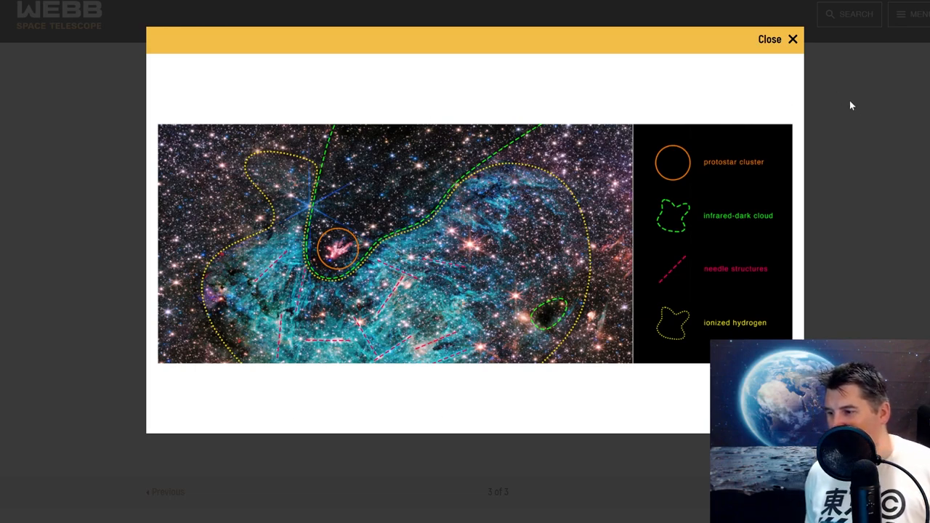
mouse_move(704, 322)
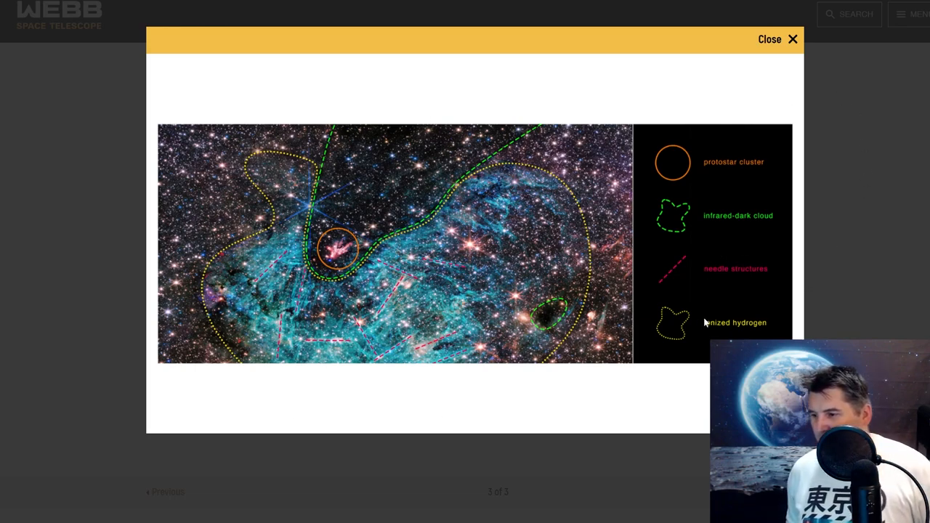
mouse_move(439, 386)
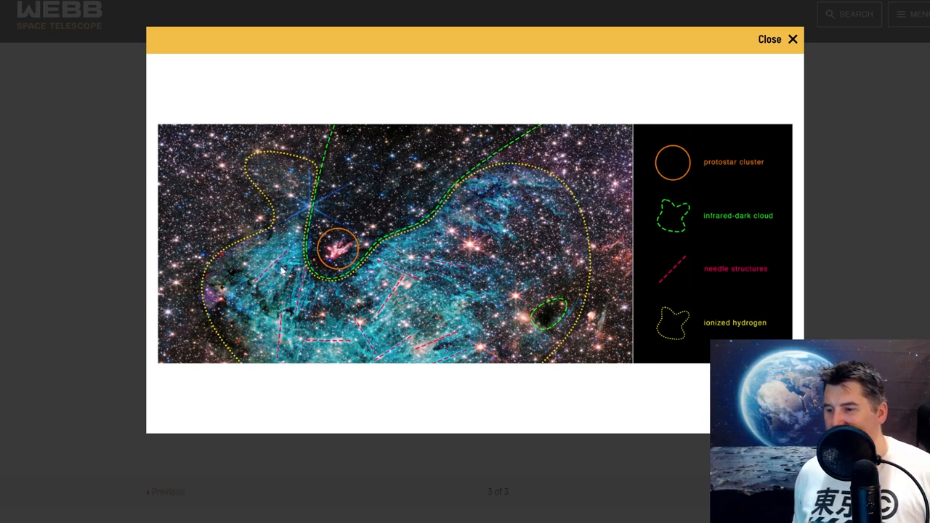
mouse_move(734, 232)
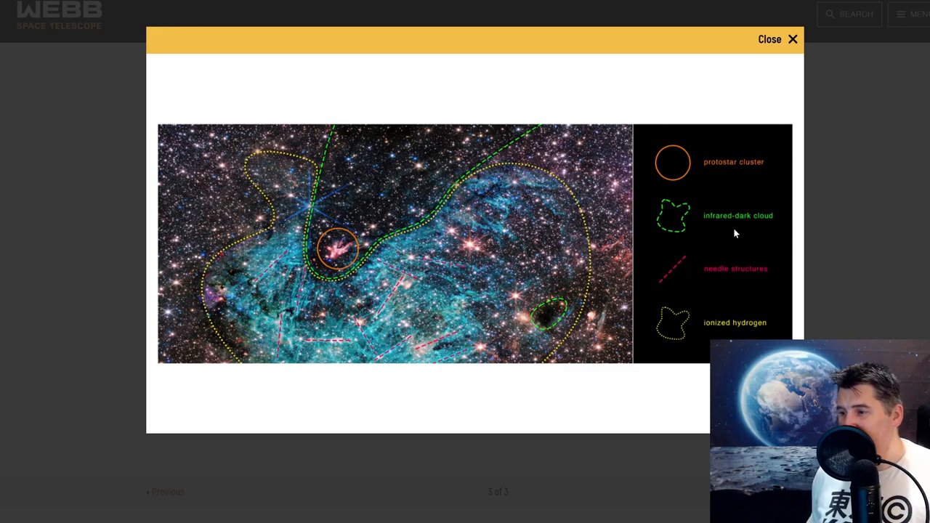
mouse_move(548, 327)
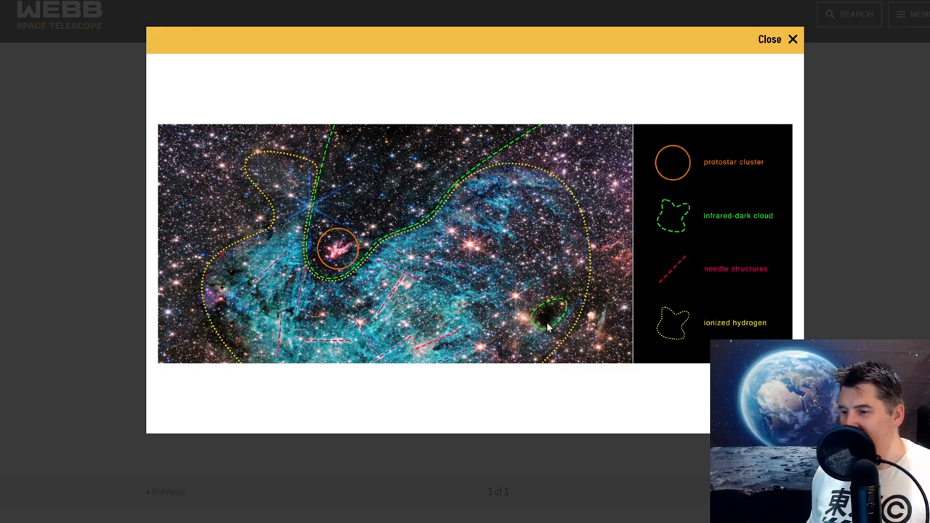
mouse_move(552, 316)
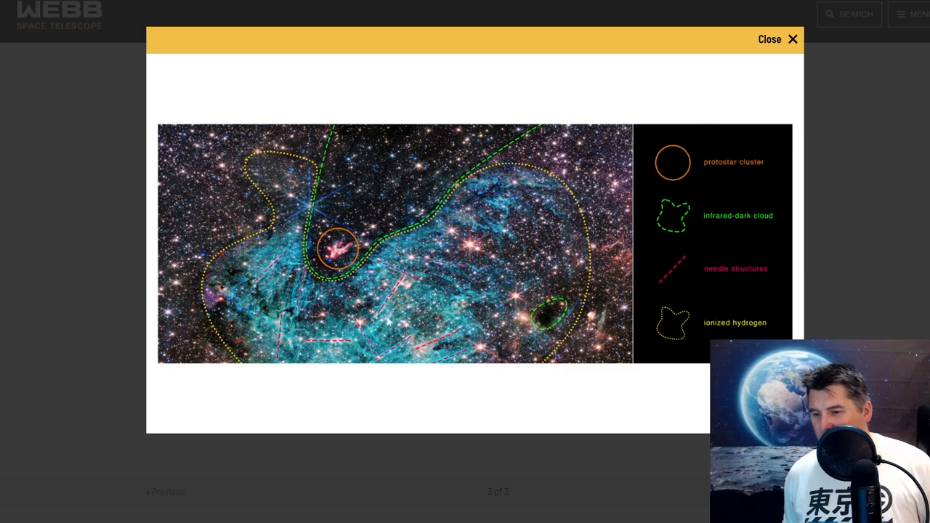
mouse_move(383, 354)
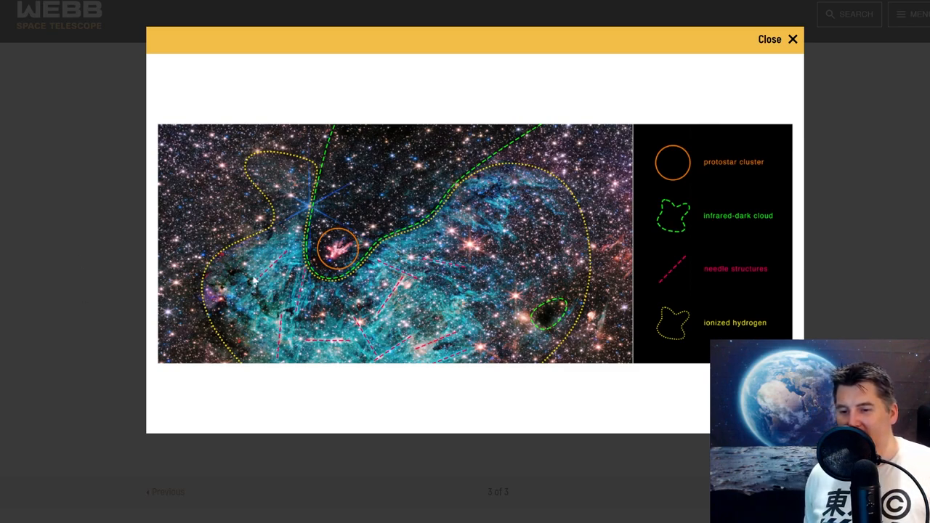
mouse_move(388, 294)
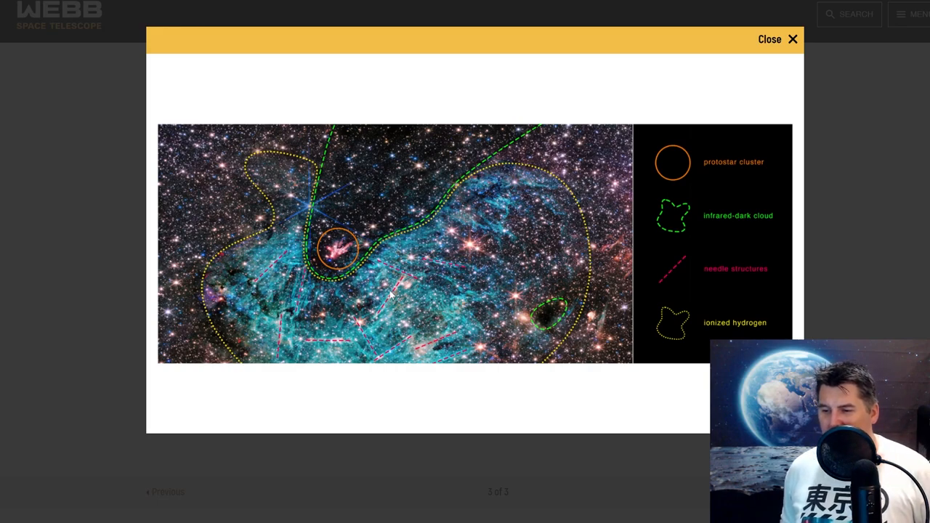
mouse_move(377, 322)
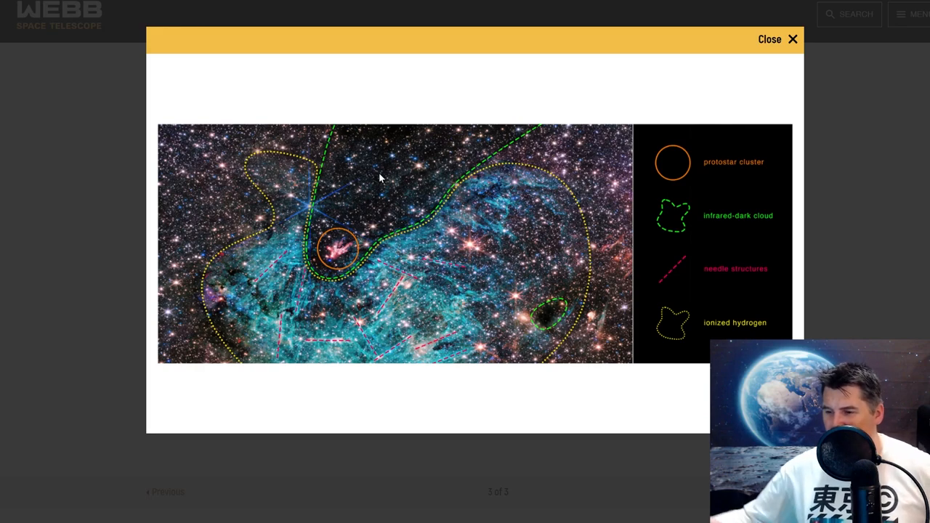
mouse_move(196, 373)
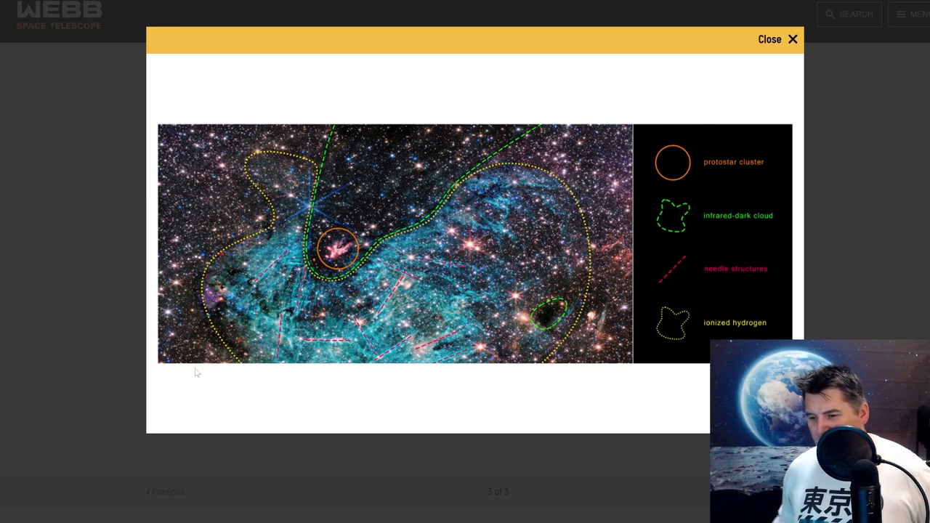
mouse_move(367, 283)
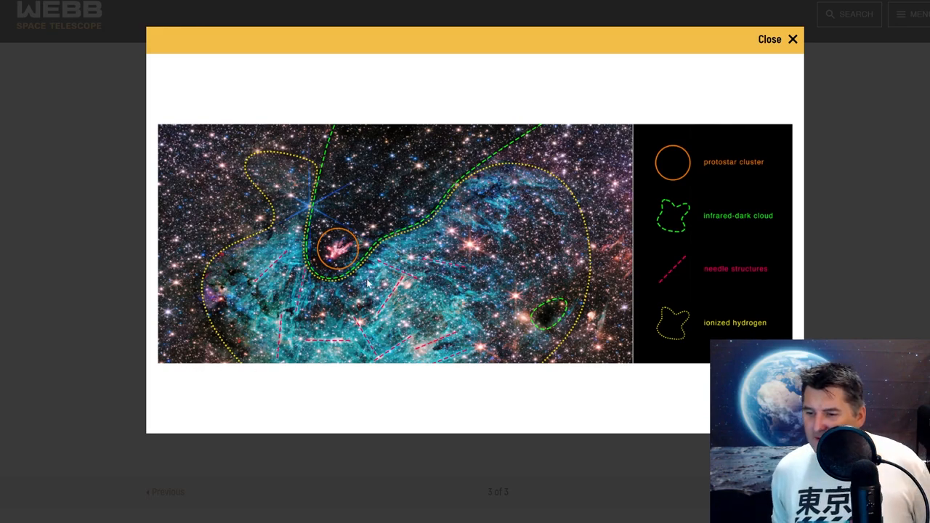
mouse_move(294, 392)
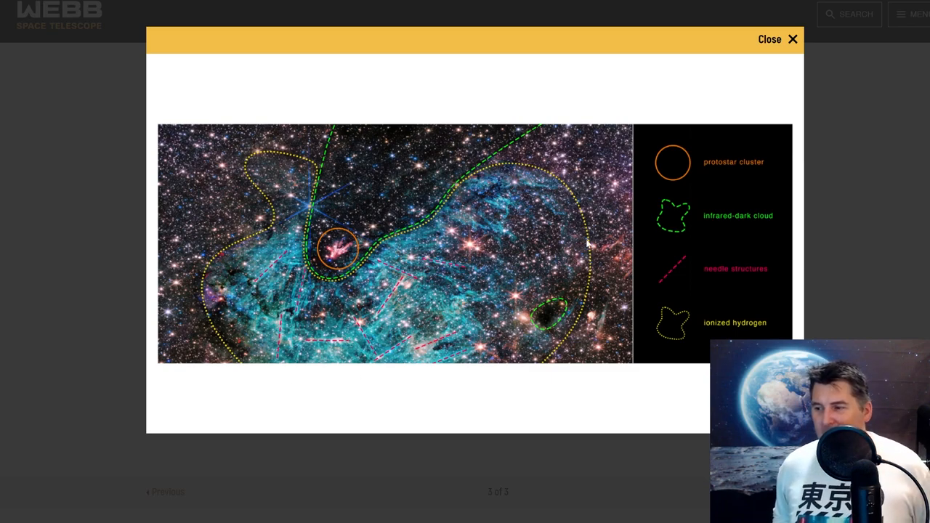
mouse_move(409, 223)
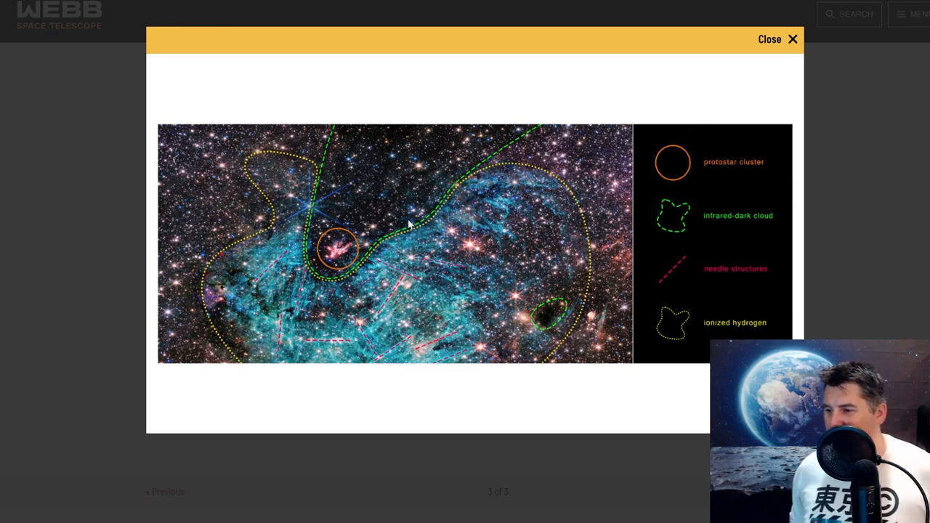
mouse_move(398, 231)
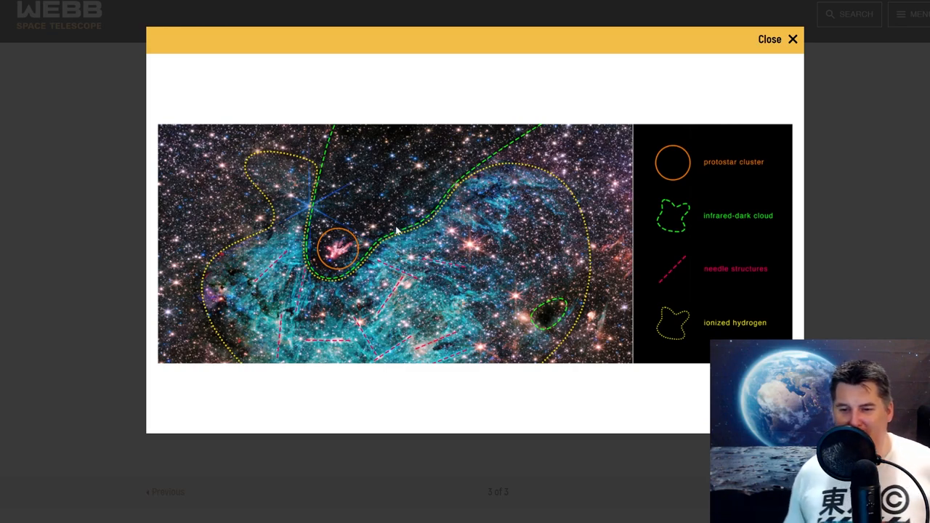
mouse_move(448, 204)
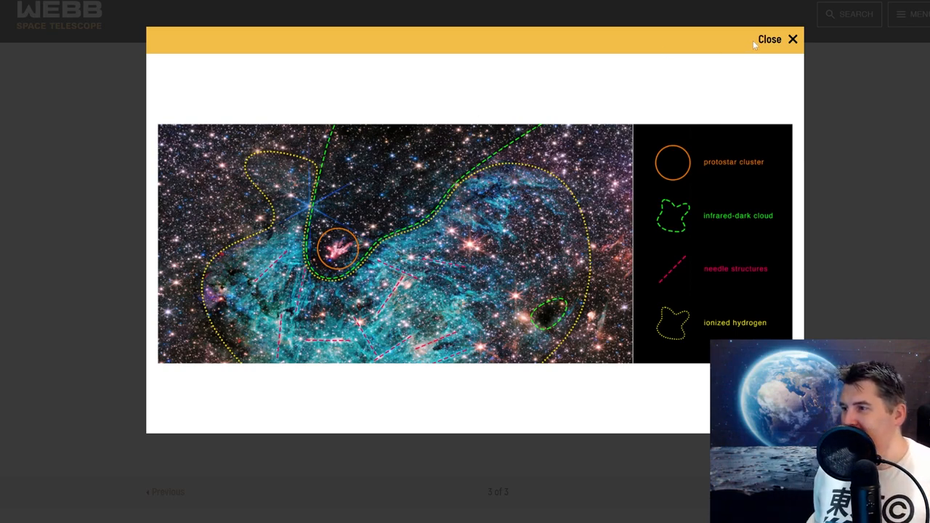
- Close the annotated image, view the enlarged NIRCam Compass Image, then close it
click(777, 39)
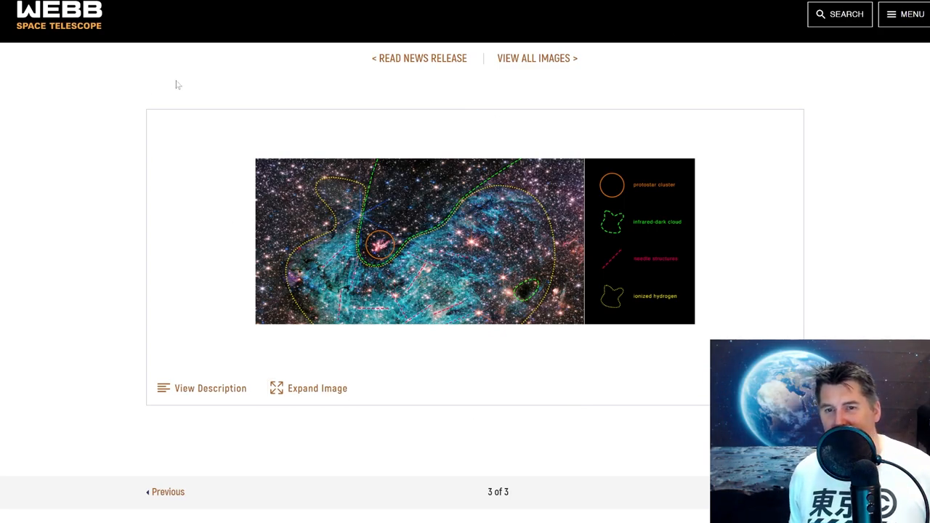
click(536, 58)
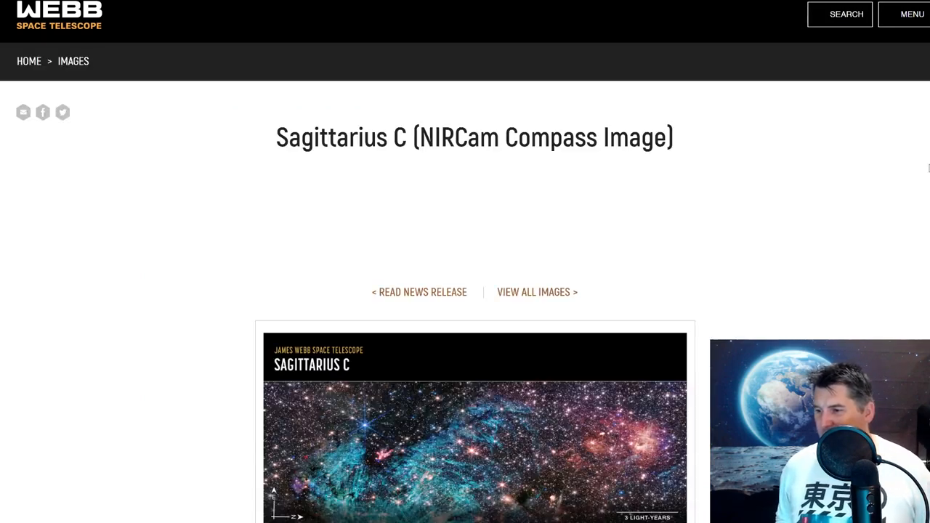
scroll(down, 3)
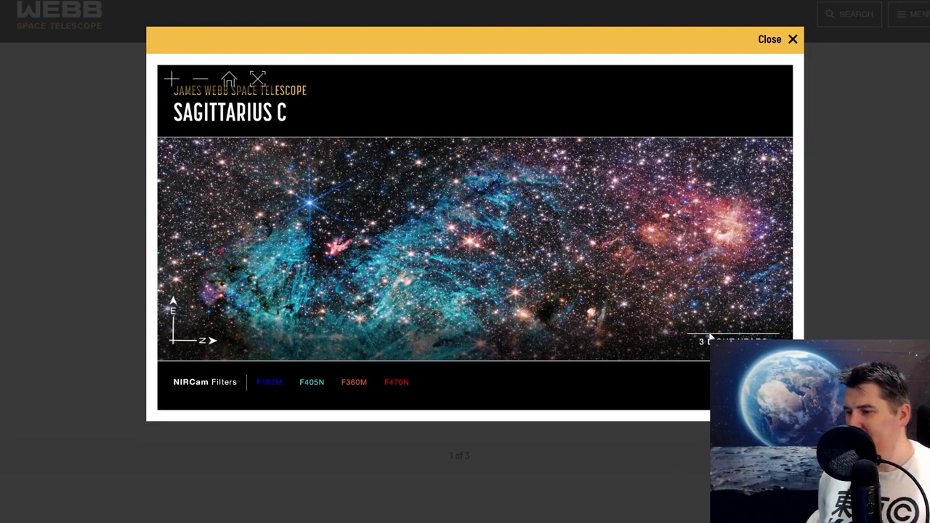
mouse_move(682, 337)
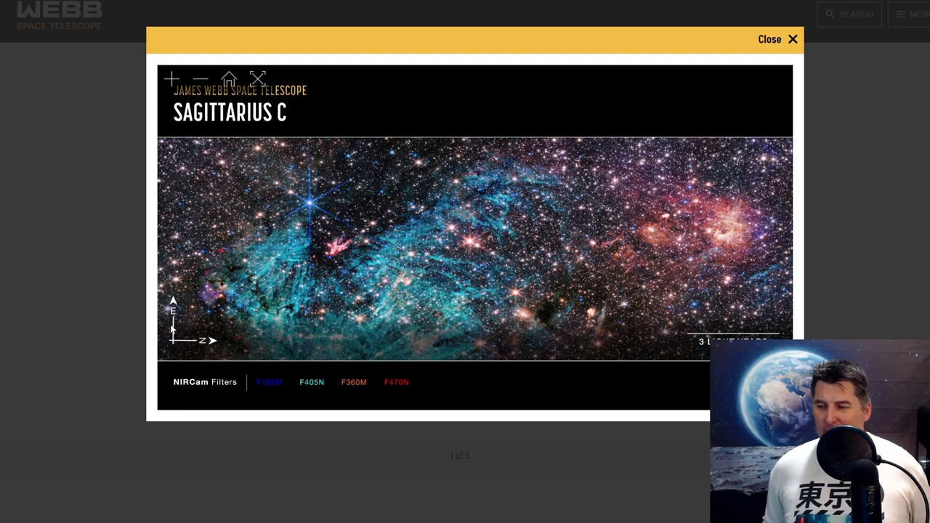
mouse_move(173, 330)
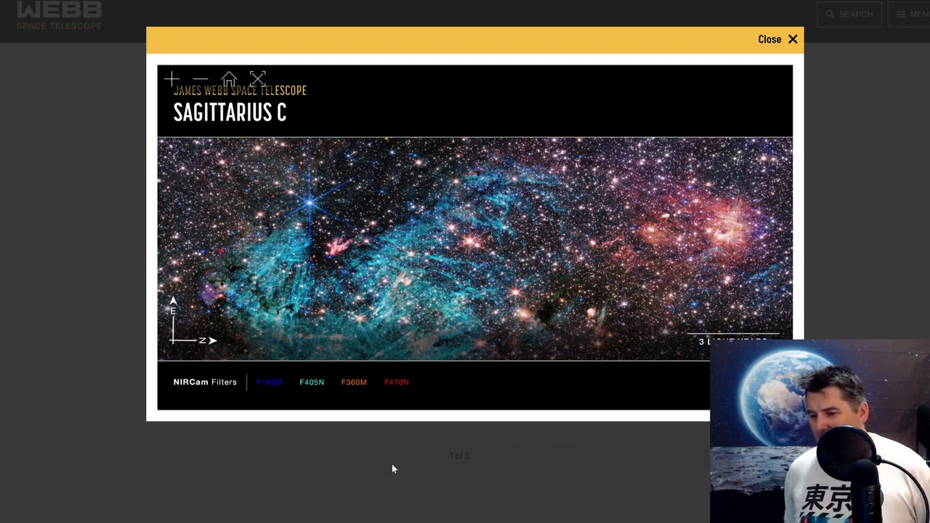
mouse_move(325, 376)
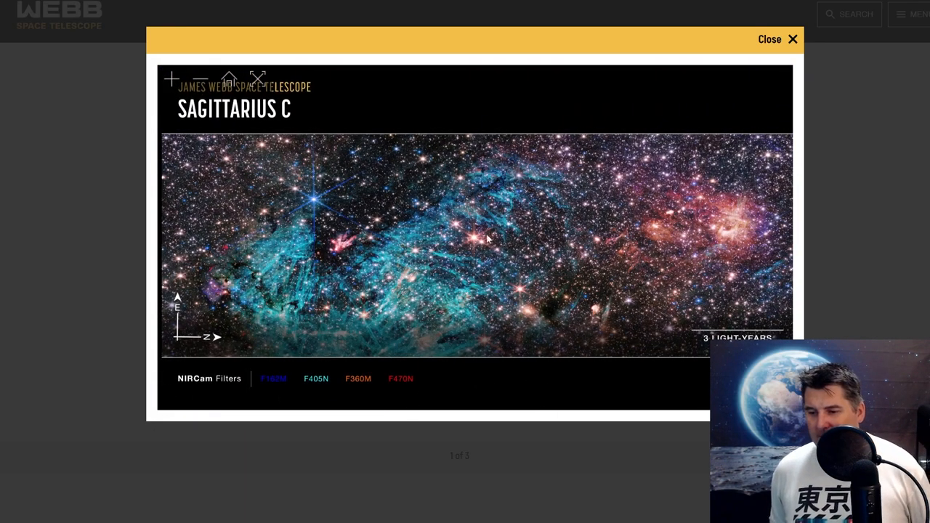
mouse_move(462, 294)
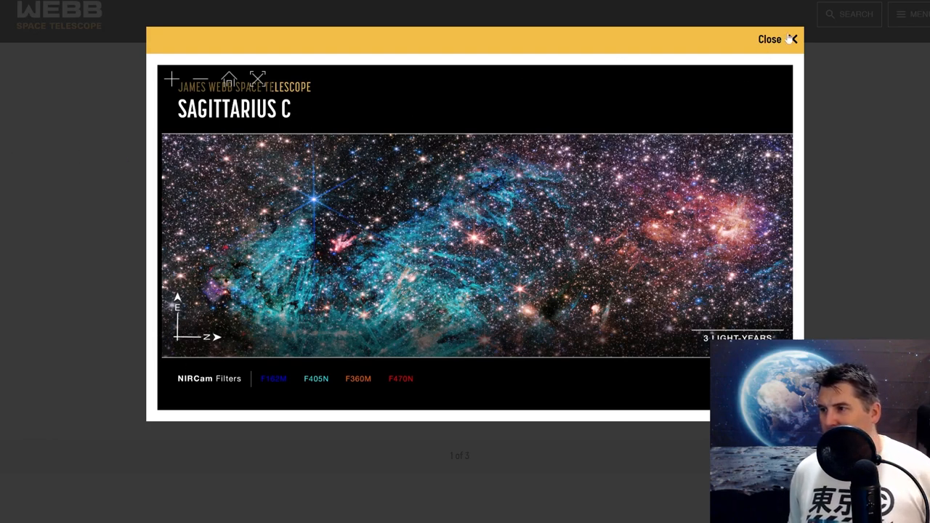
click(769, 38)
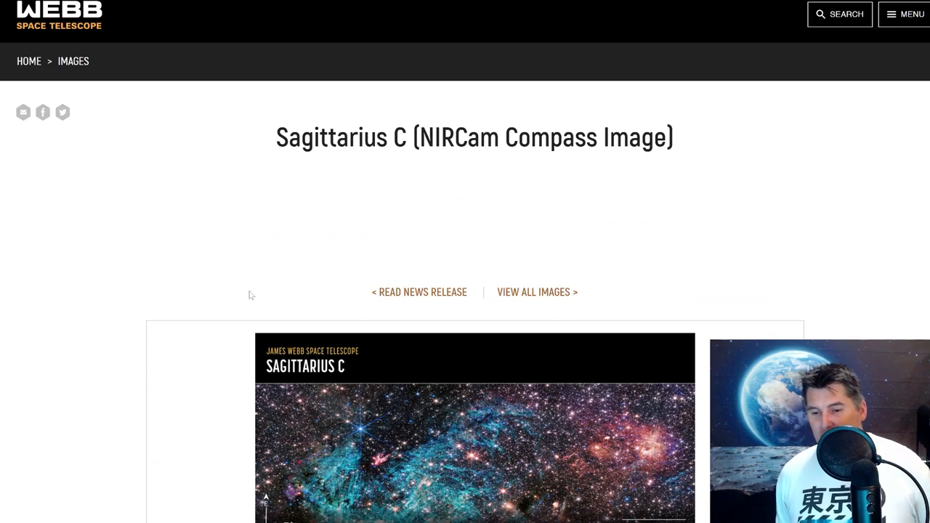
mouse_move(245, 250)
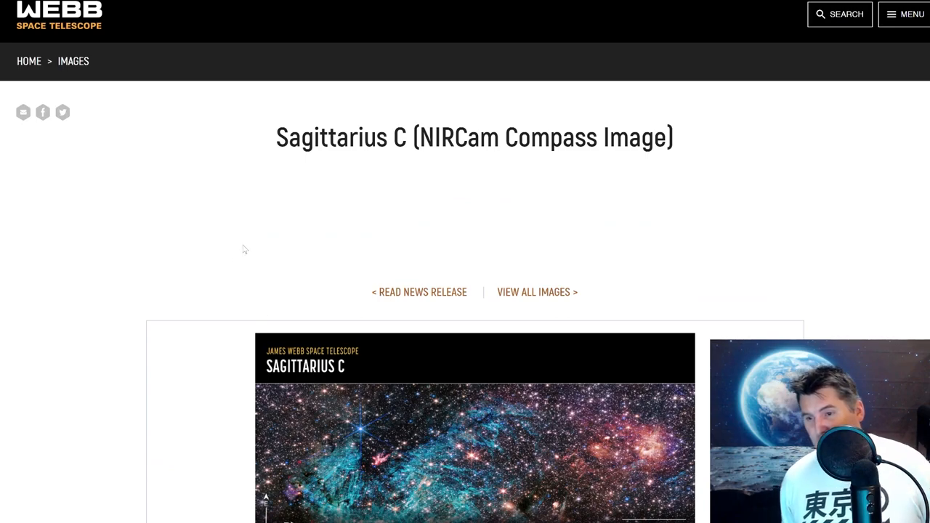
- Bring up the release images gallery and open the plain Sagittarius C NIRCam Image page
click(537, 292)
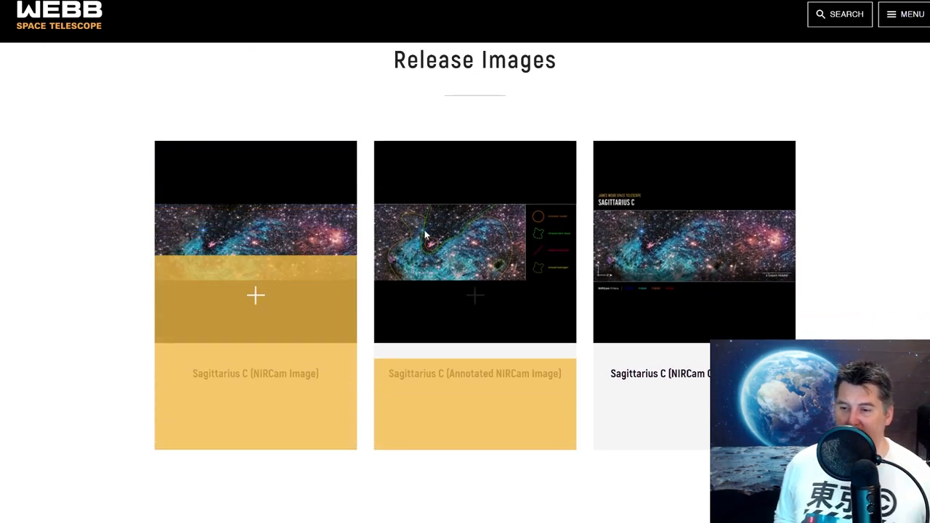
click(255, 240)
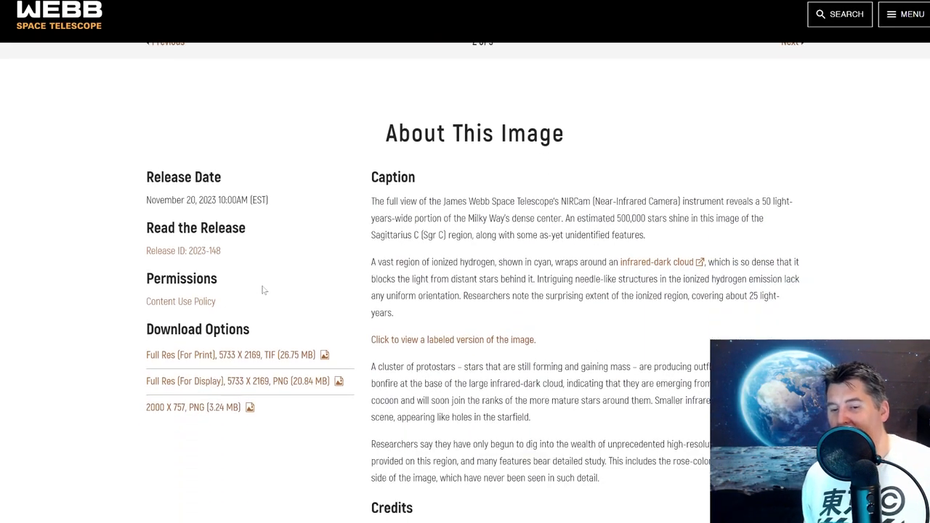
- Scroll the NIRCam Image page to About This Image with its release date and download options
scroll(down, 3)
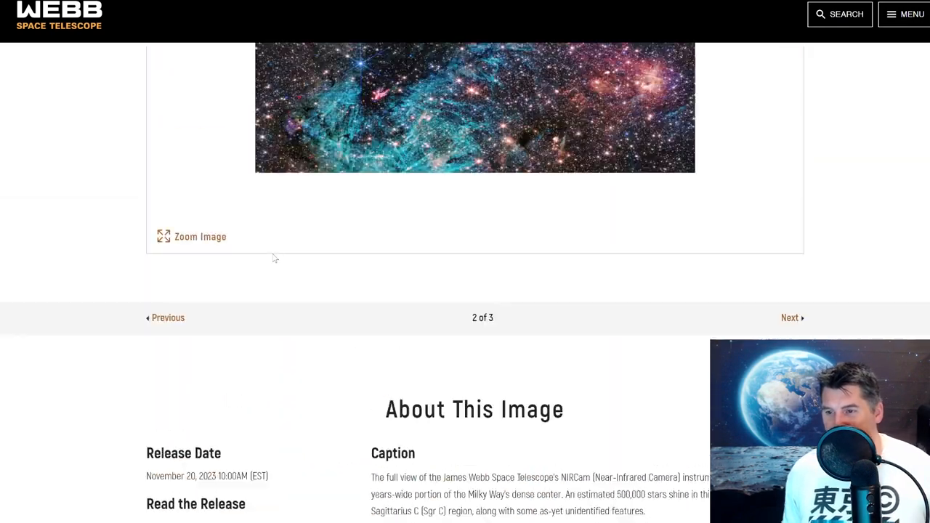
scroll(down, 3)
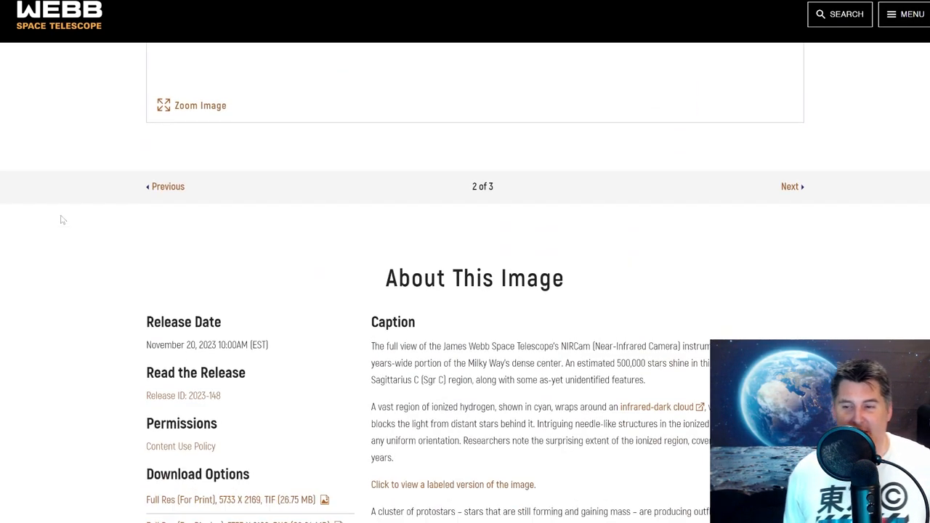
scroll(down, 3)
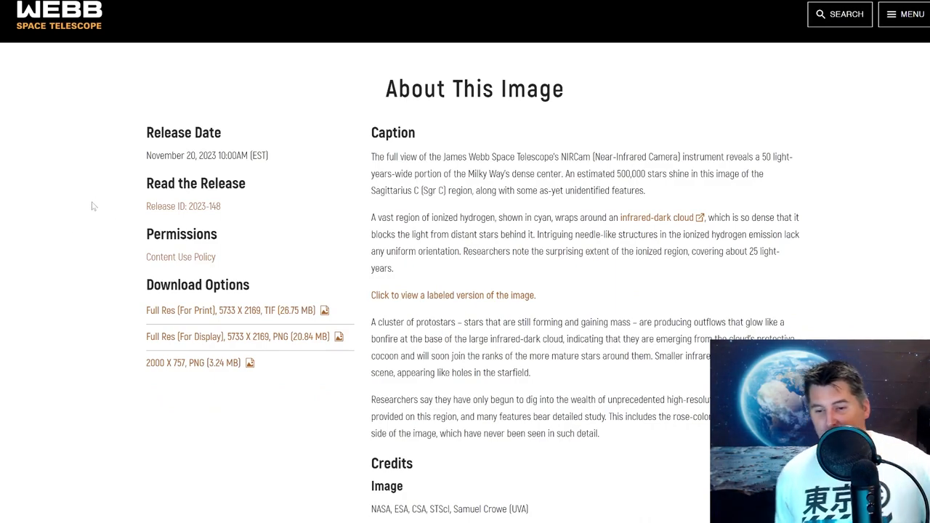
scroll(down, 3)
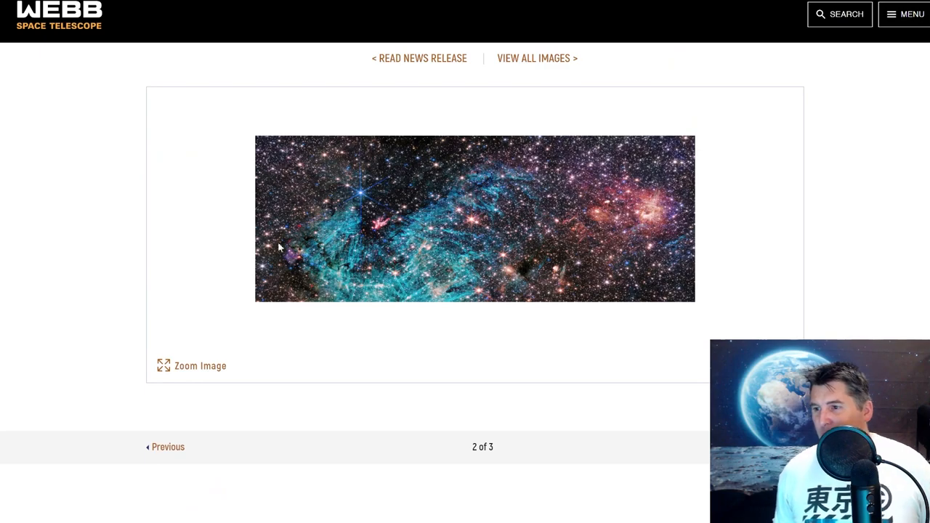
mouse_move(345, 123)
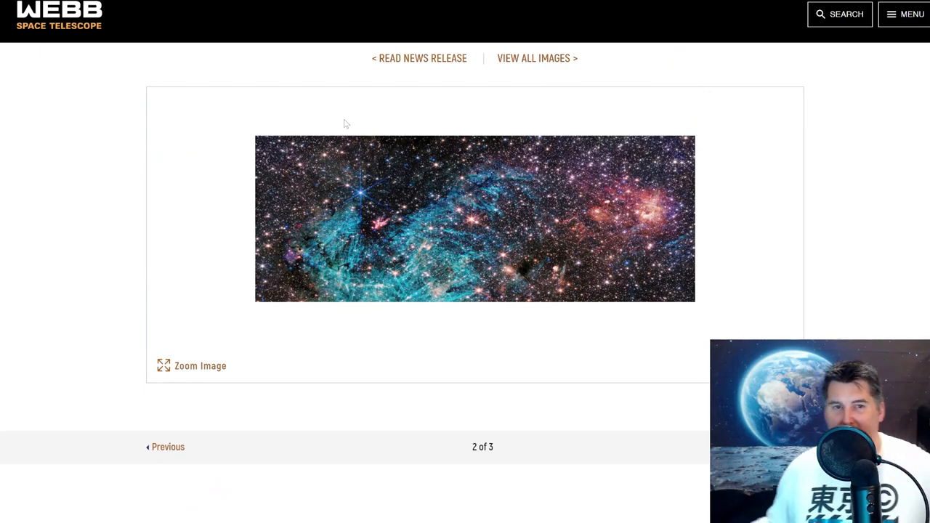
scroll(down, 3)
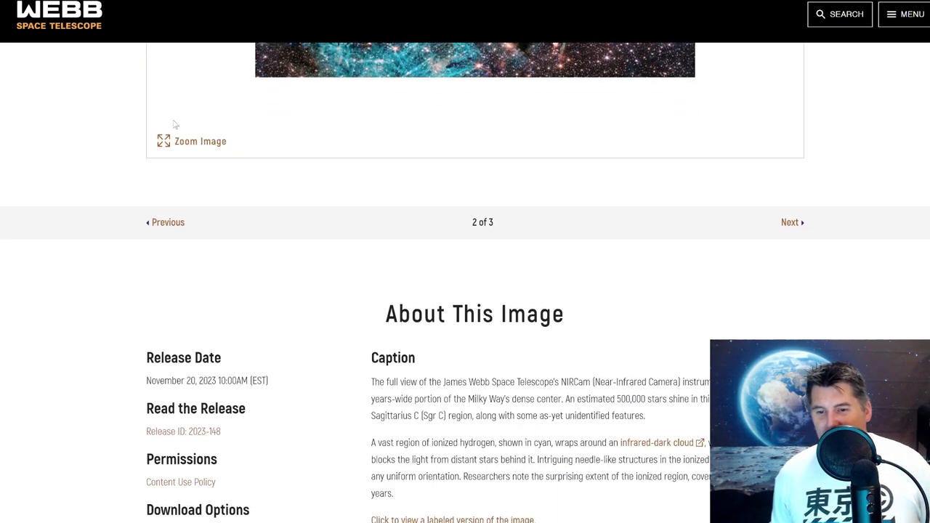